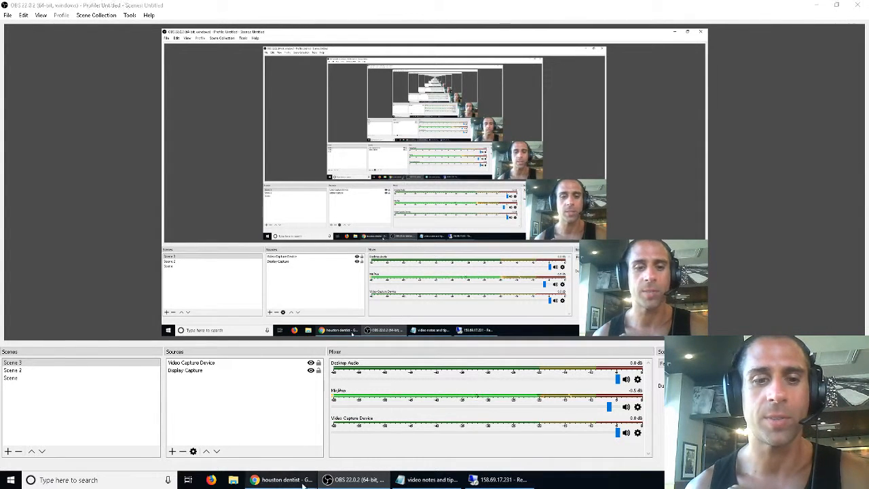
Step: Switch from OBS Studio to the server desktop showing the PaighamBot window
click(255, 481)
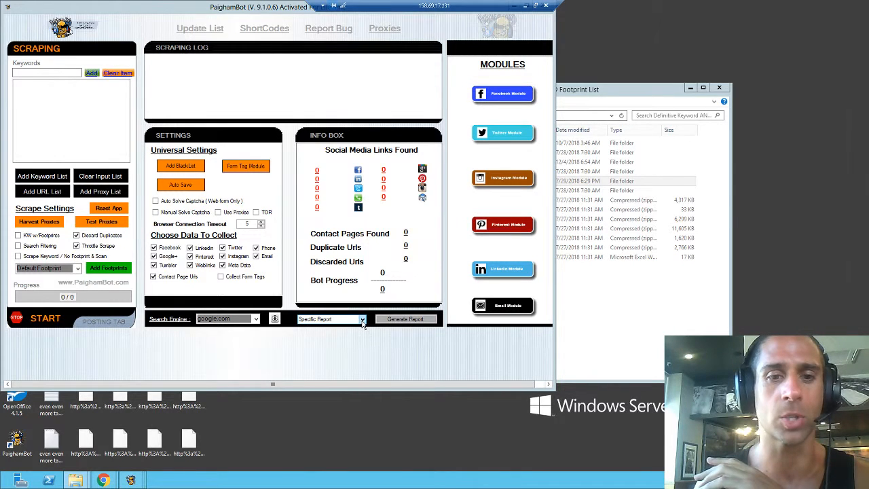
Step: Set yellowpages.com as the search engine and dismiss the footprint notice
click(361, 319)
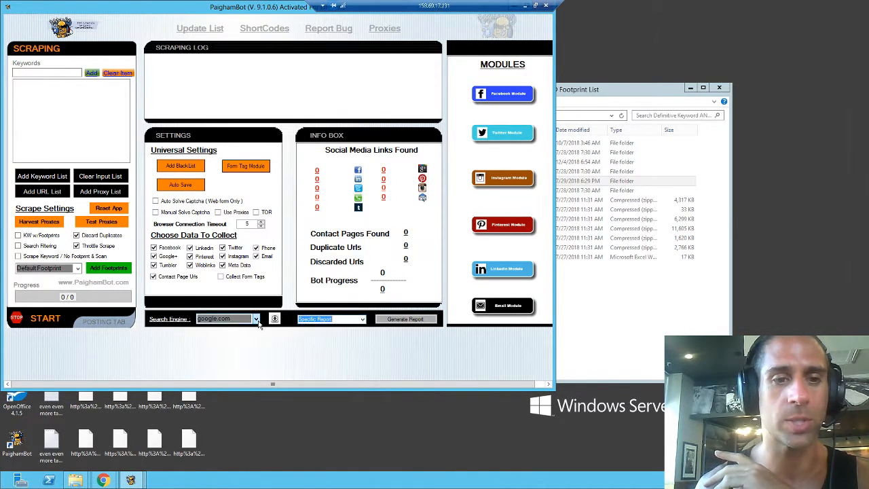
click(255, 318)
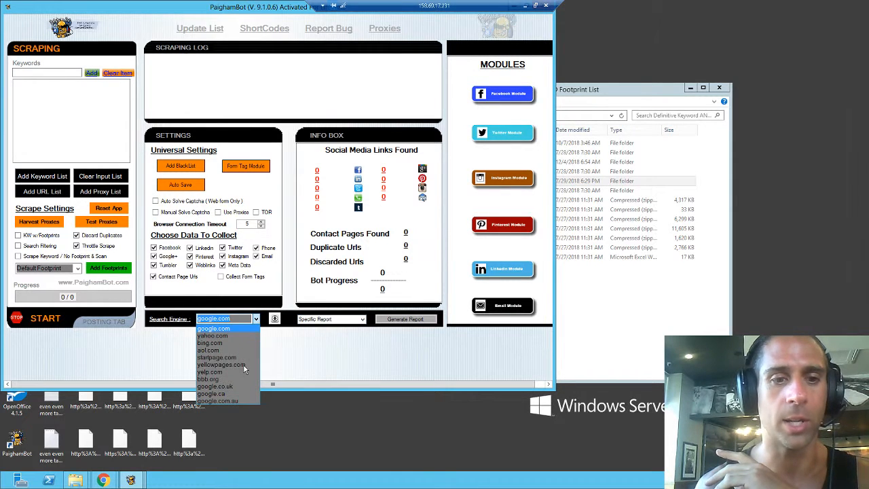
click(221, 364)
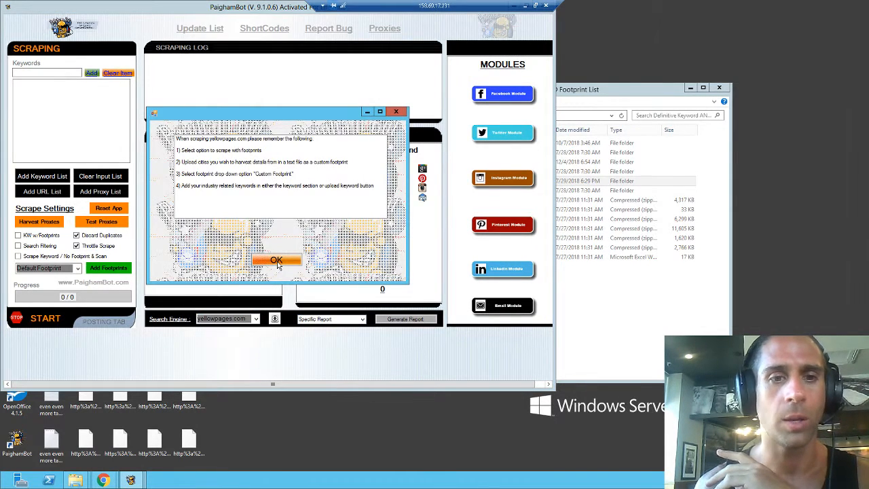
click(276, 261)
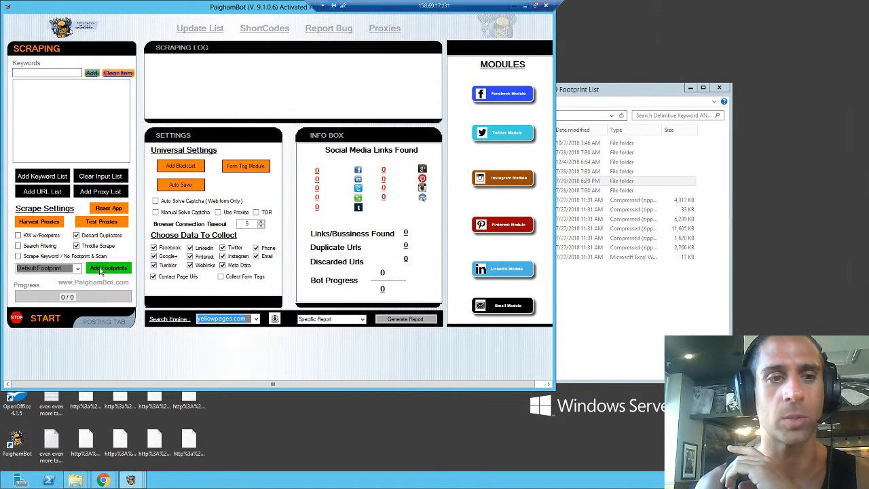
Step: Load the footprint text file, confirmed as 1 footprint loaded
click(108, 268)
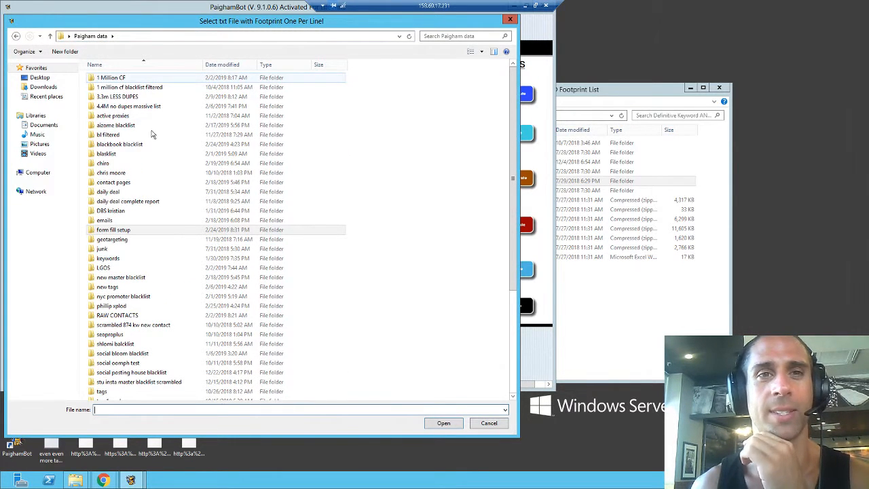
click(106, 153)
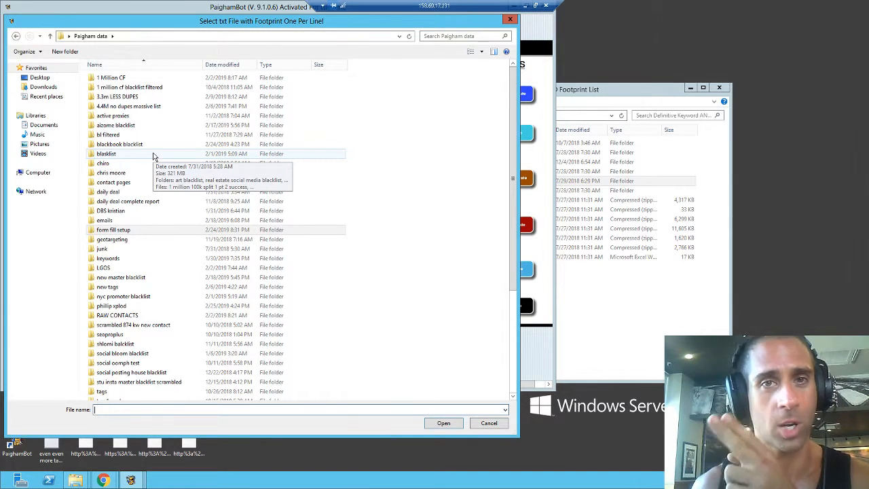
mouse_move(136, 249)
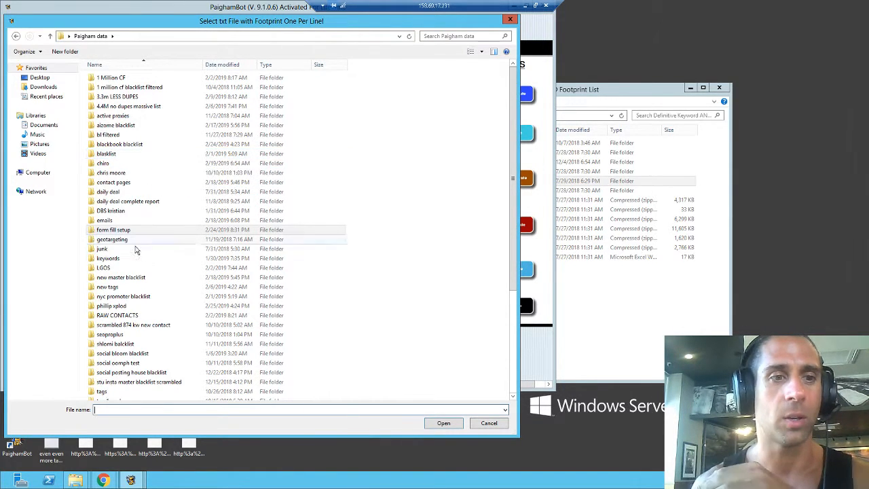
double_click(112, 239)
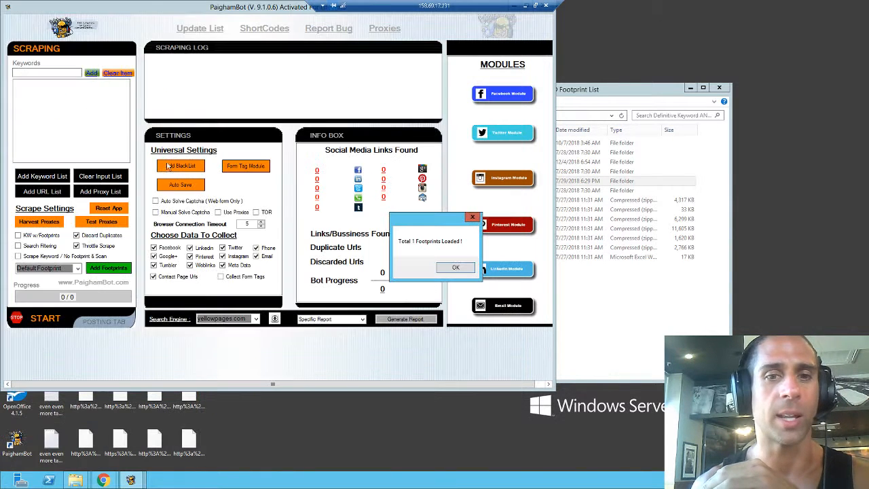
click(457, 266)
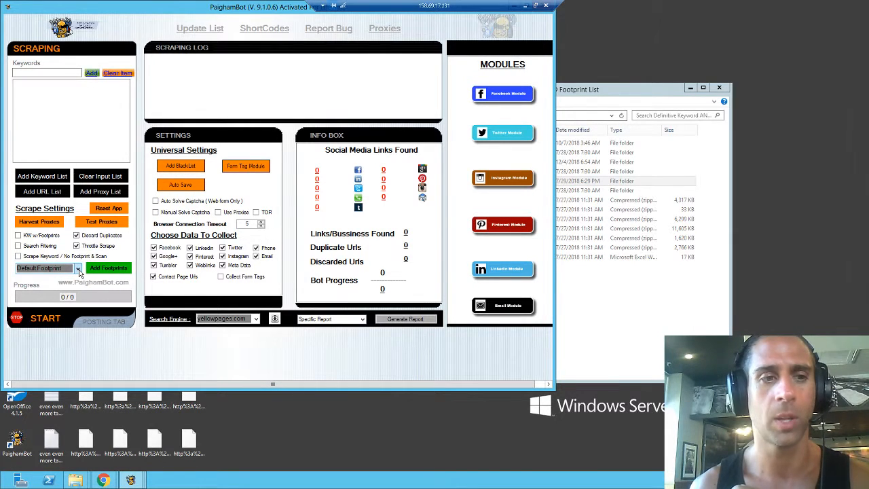
Step: Switch the footprint mode to Custom Footprint(s)
click(77, 267)
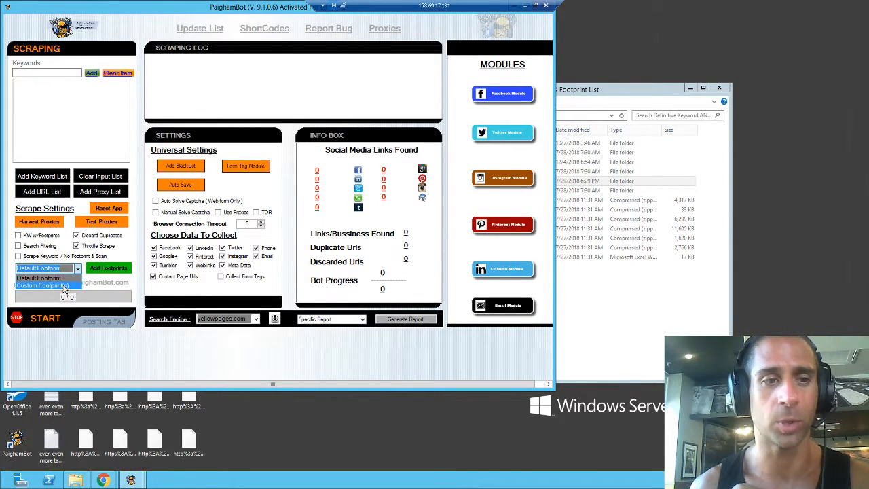
click(44, 285)
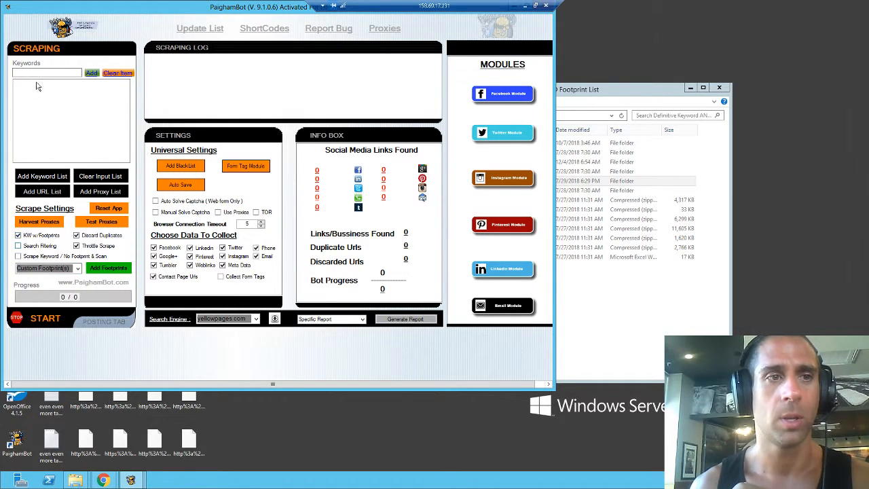
Step: Add four dental keywords to the list, including dentist, dental, vet and orthodontist
click(46, 74)
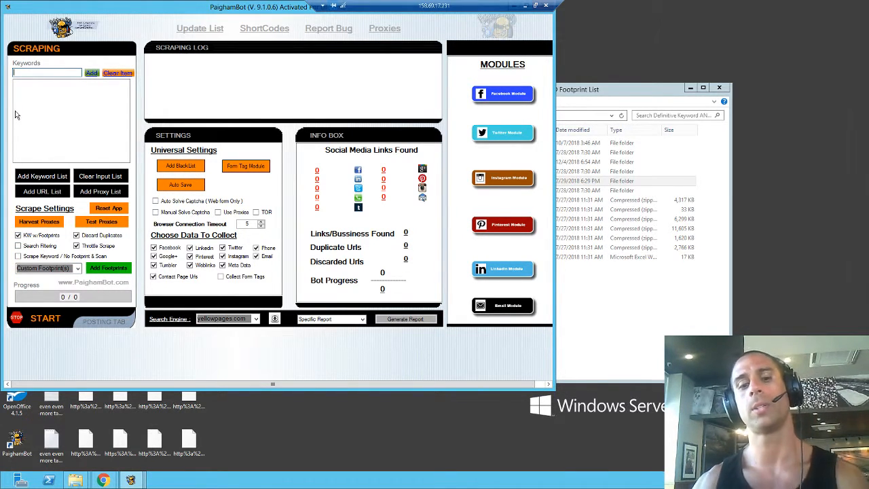
text(den)
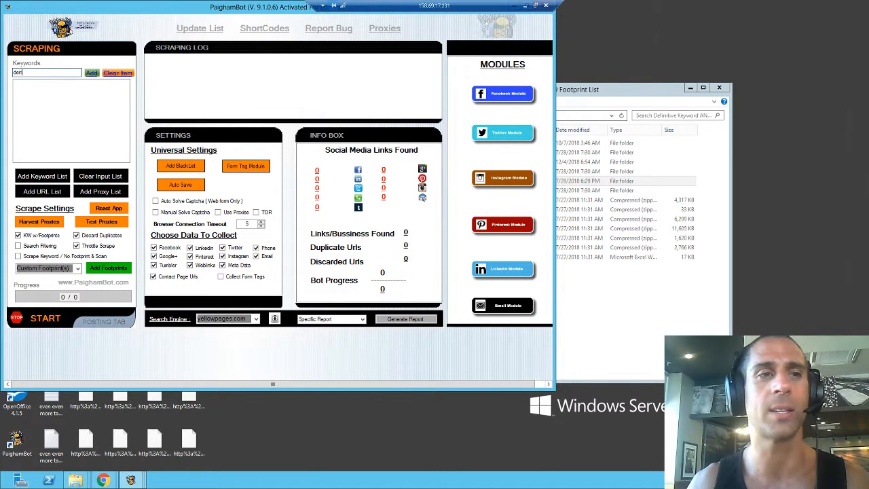
click(91, 73)
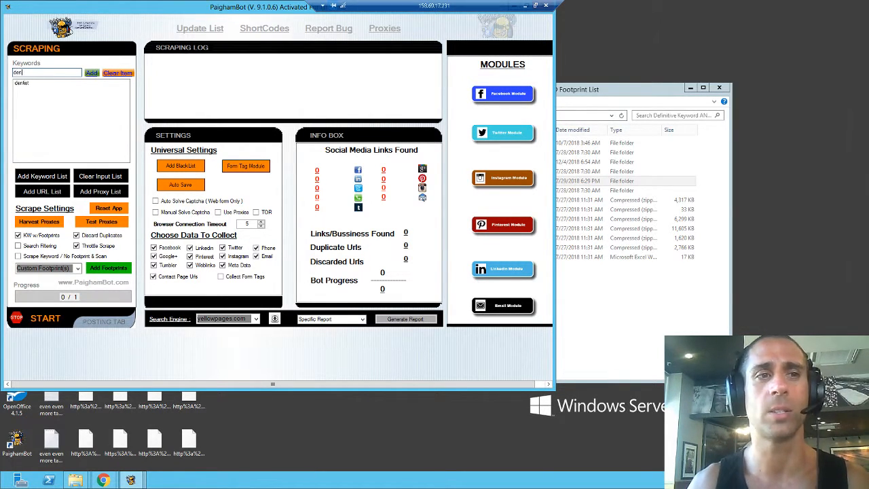
click(91, 73)
text(ort)
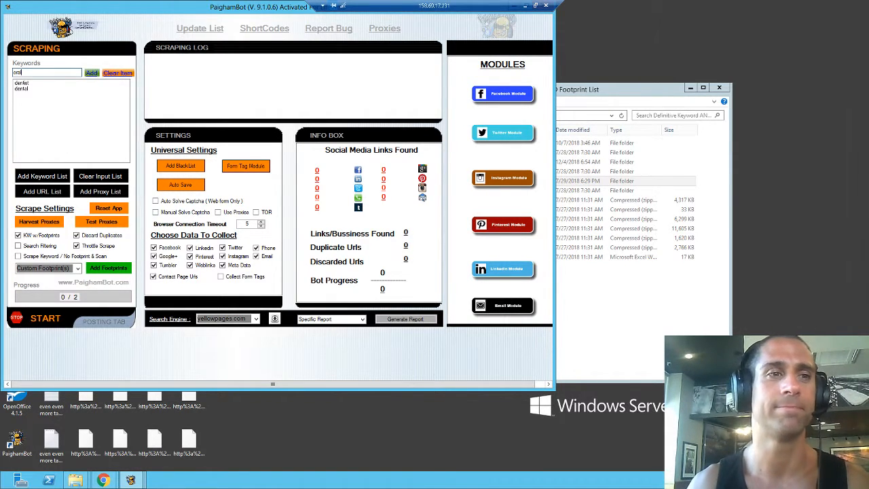
click(91, 73)
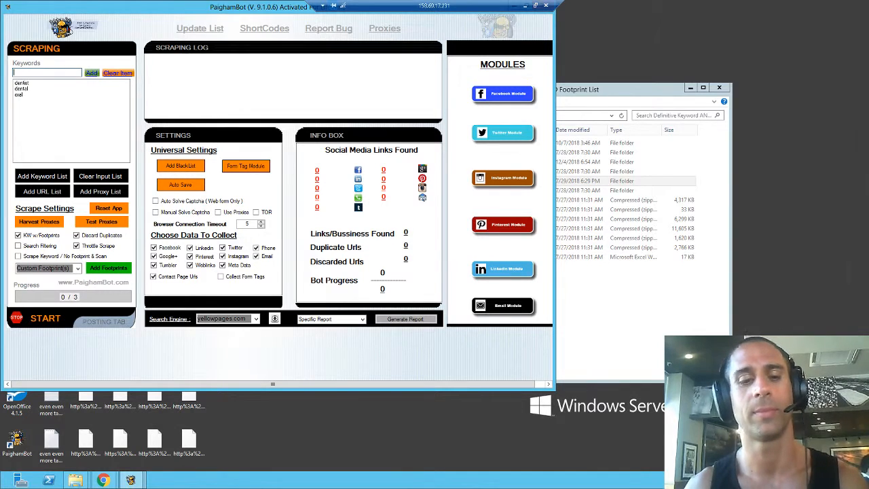
text(orthodonti)
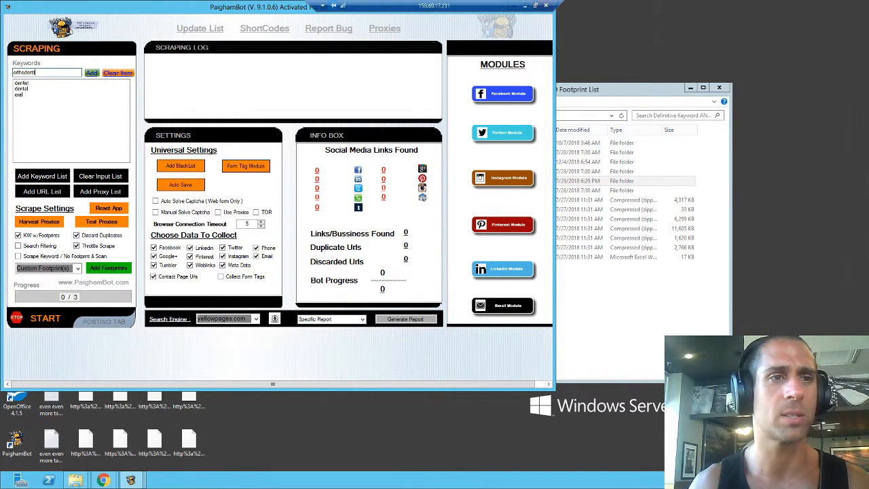
click(91, 73)
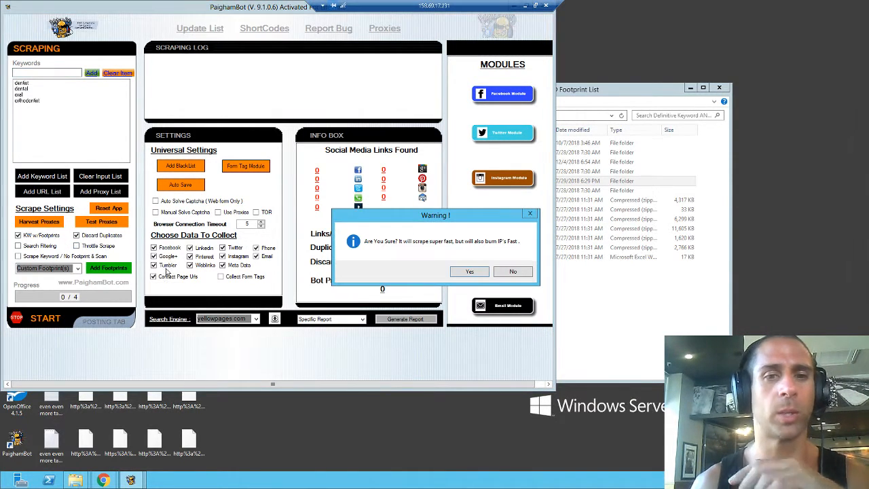
Step: Accept the warnings and delay settings, then start the yellowpages scrape
click(470, 272)
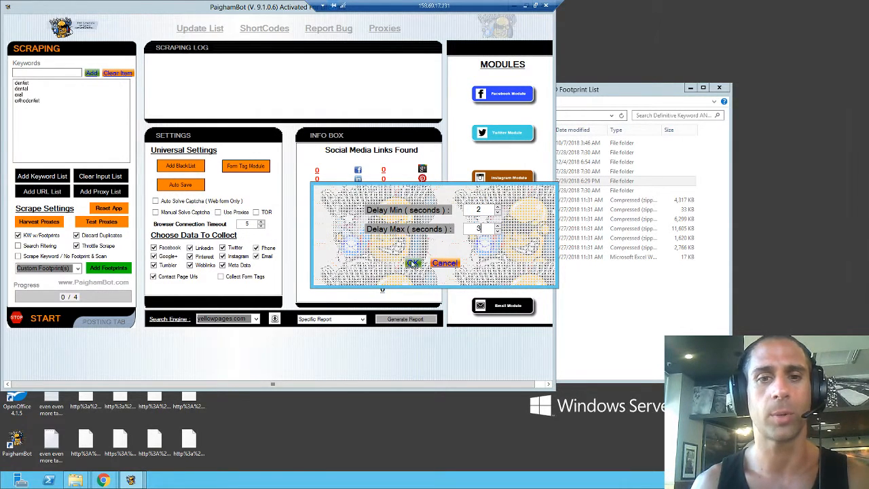
click(413, 263)
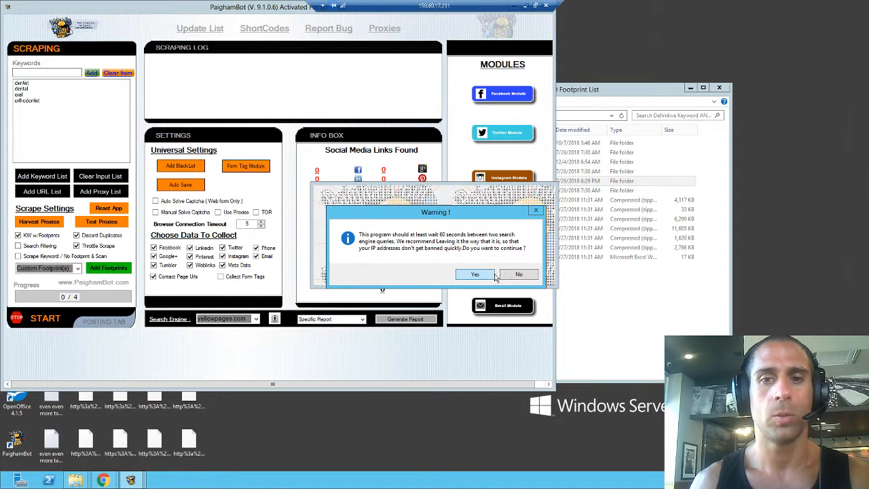
click(476, 275)
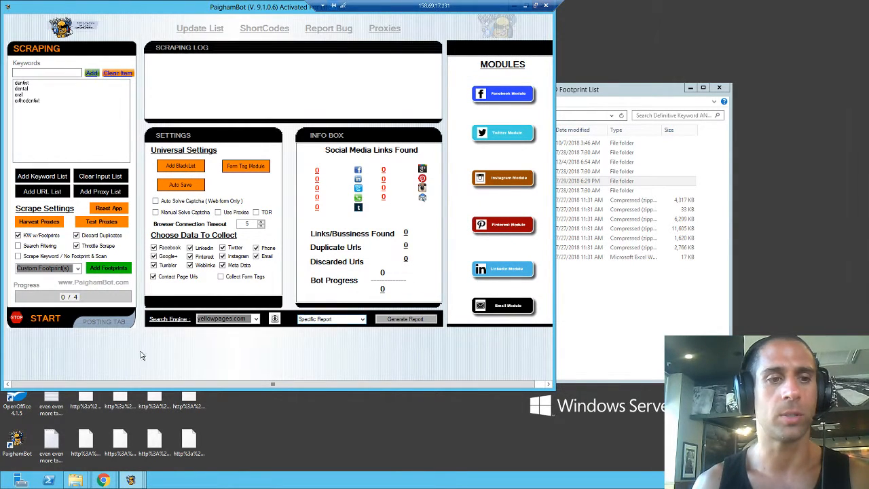
click(47, 318)
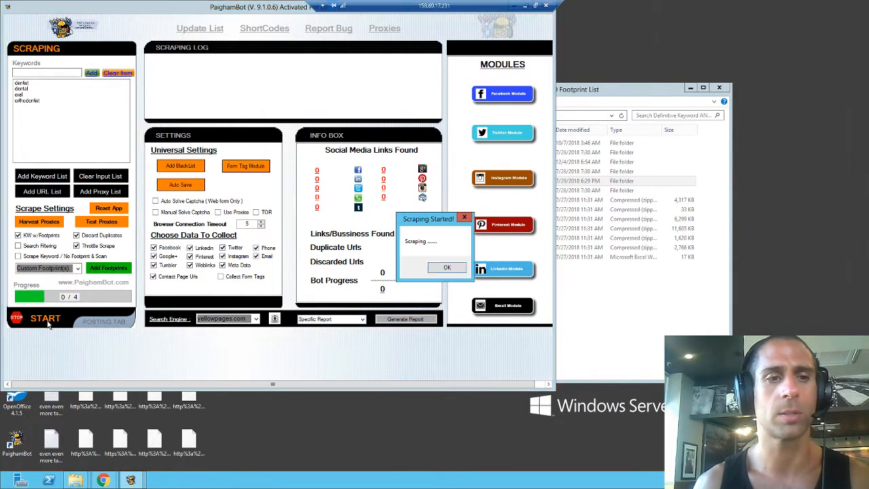
click(447, 266)
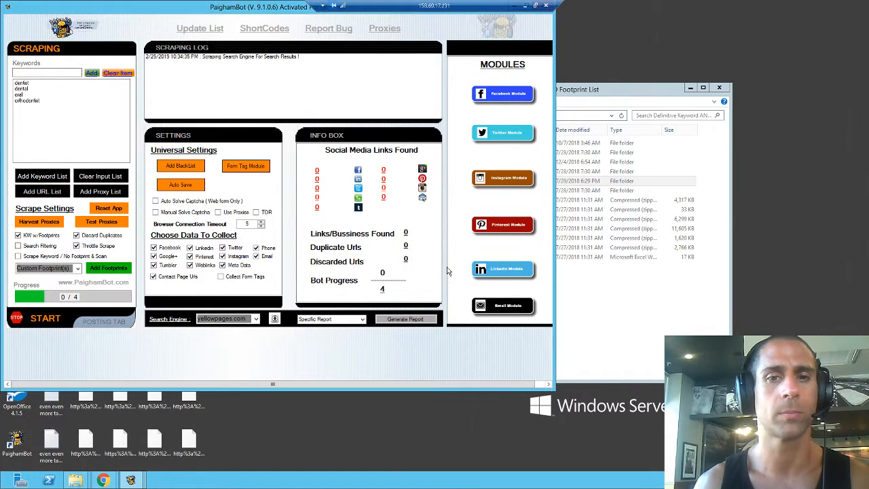
mouse_move(515, 258)
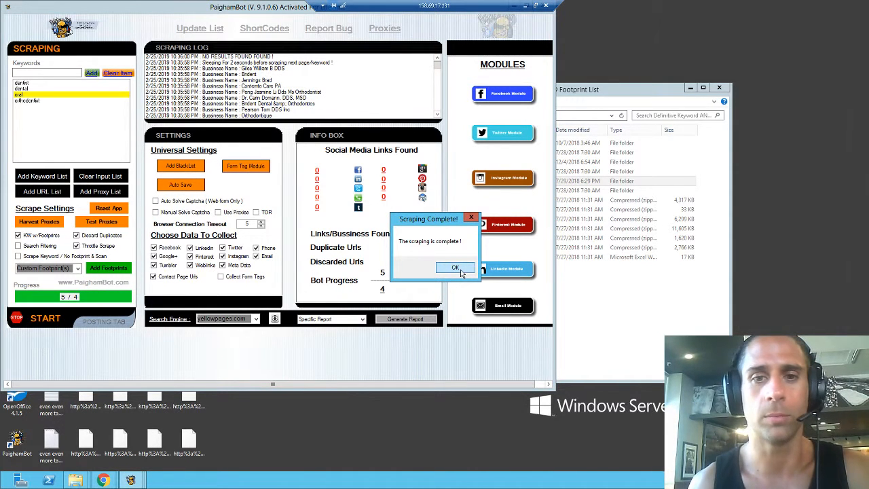
Step: Generate the Yellow Pages full report named dentist houston yp
click(455, 266)
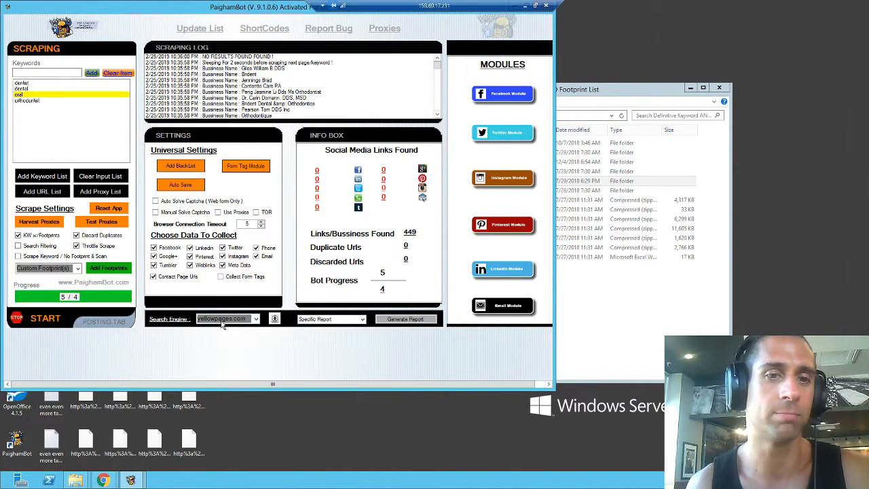
click(332, 318)
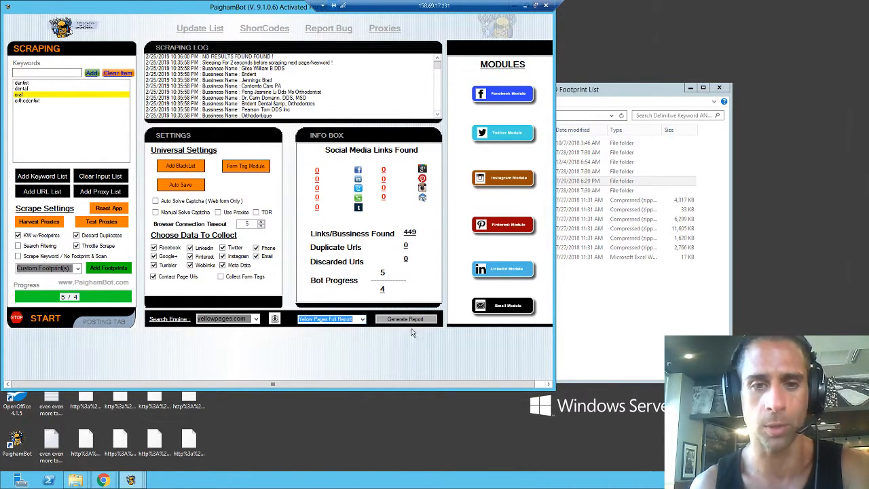
click(405, 319)
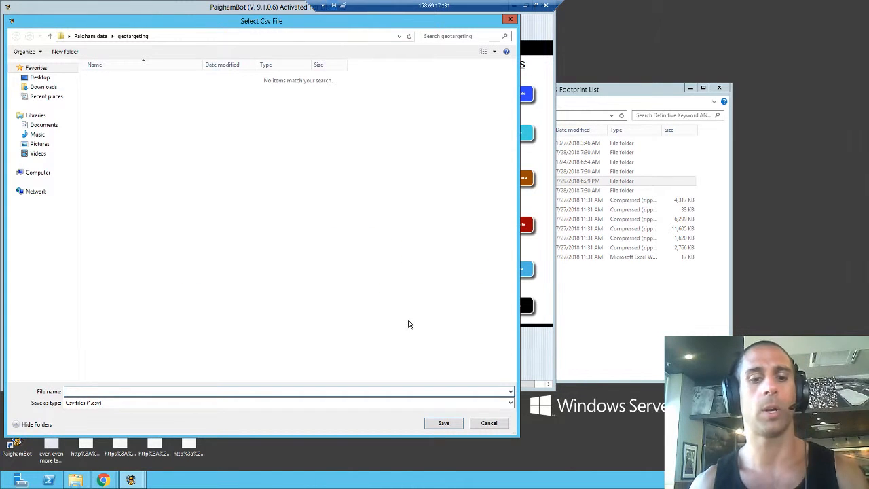
text(d)
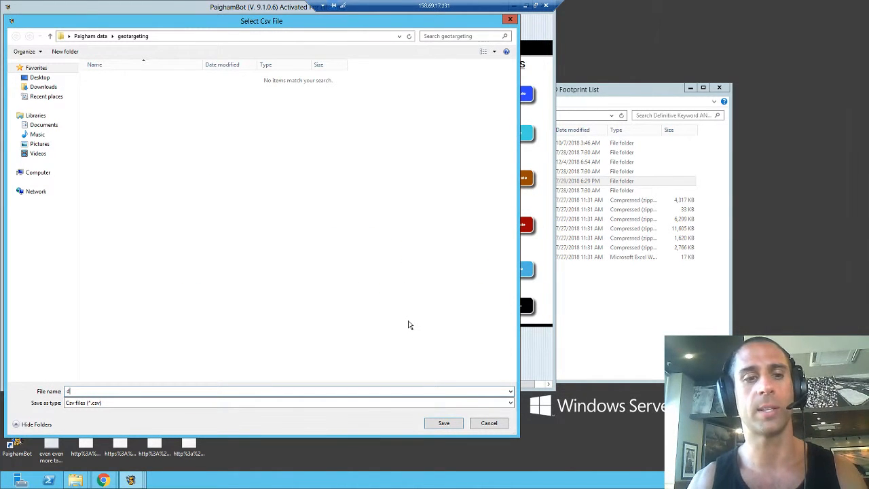
text(dentist houston yp)
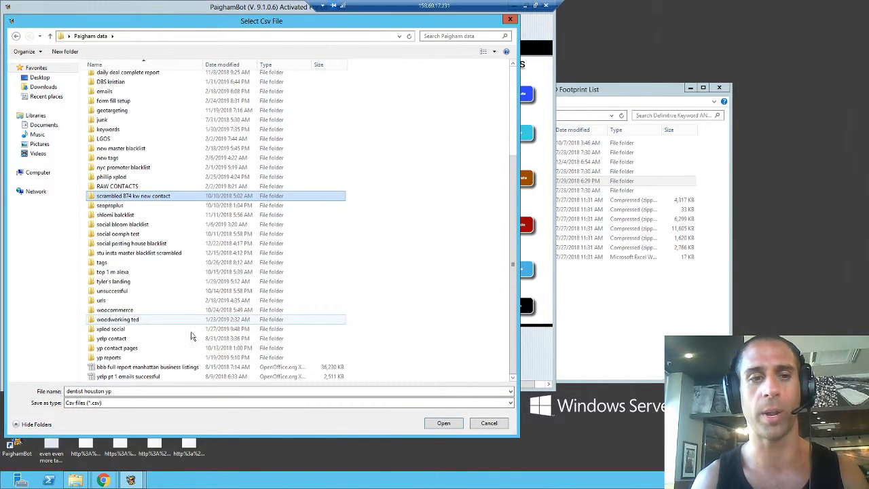
Step: Save the report CSV into the yp reports folder and decline opening it
double_click(108, 358)
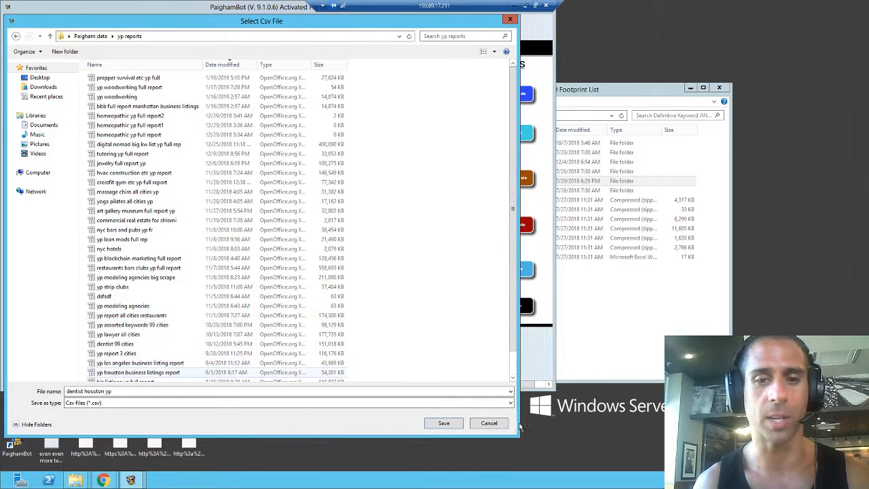
click(443, 423)
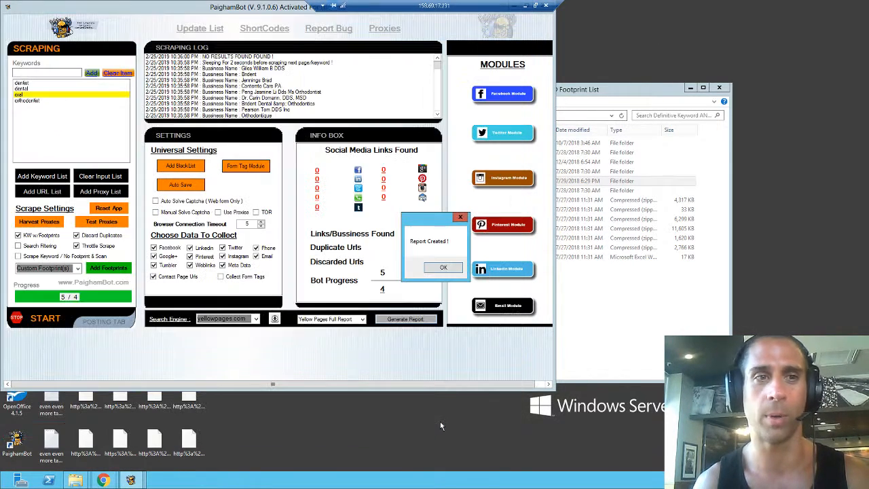
click(442, 267)
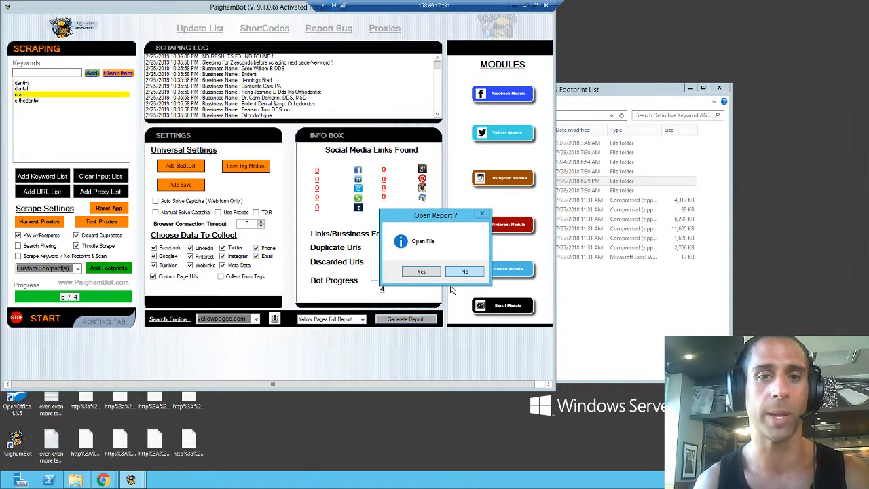
click(464, 272)
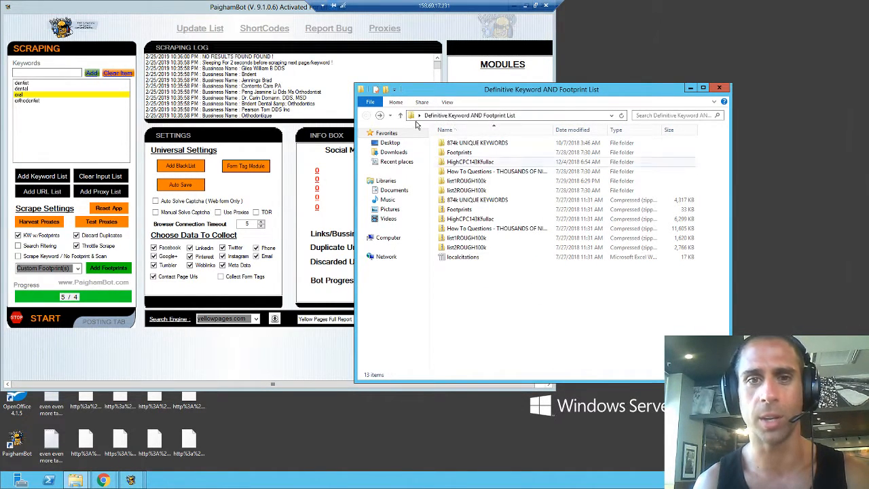
Step: Navigate from Desktop into Paigham data and the yp reports folder
click(388, 143)
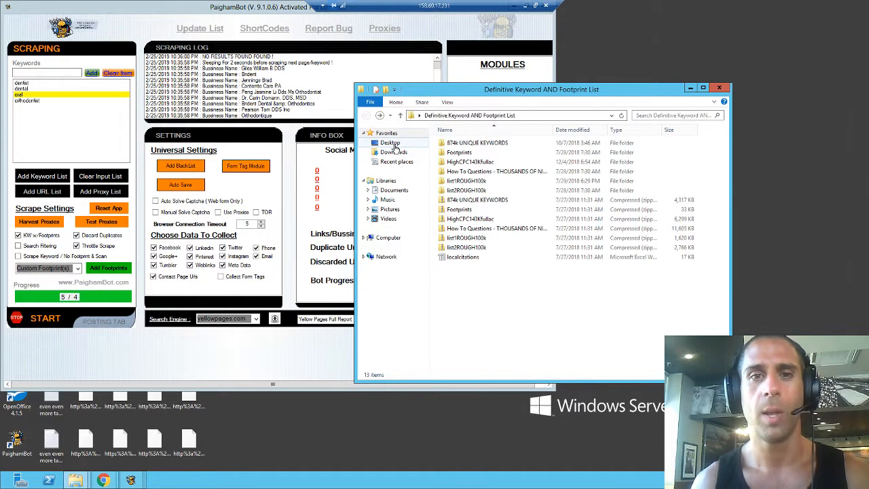
click(389, 142)
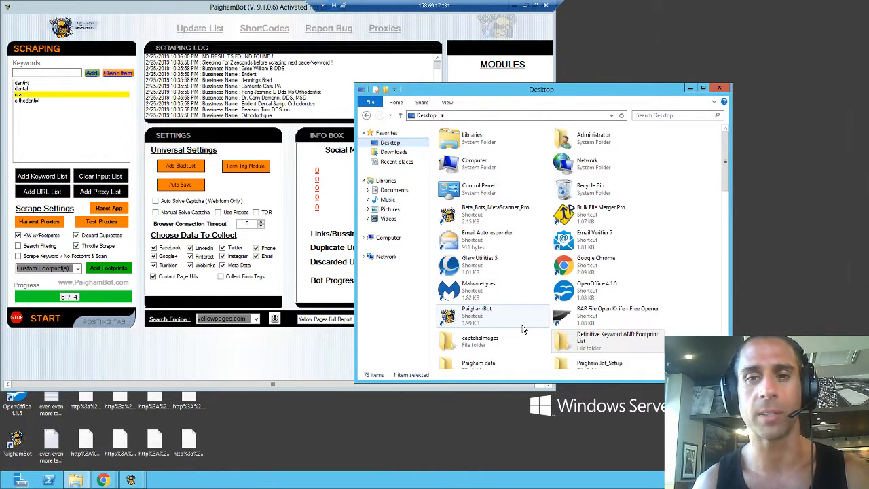
mouse_move(521, 352)
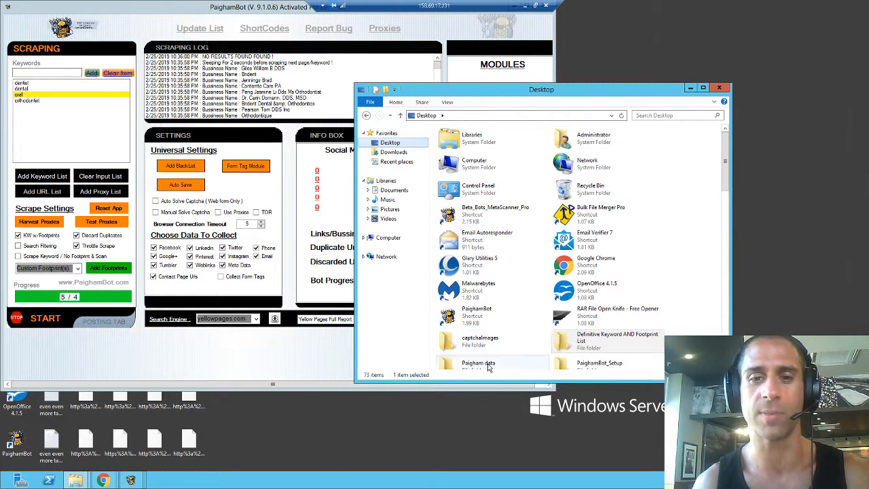
double_click(478, 364)
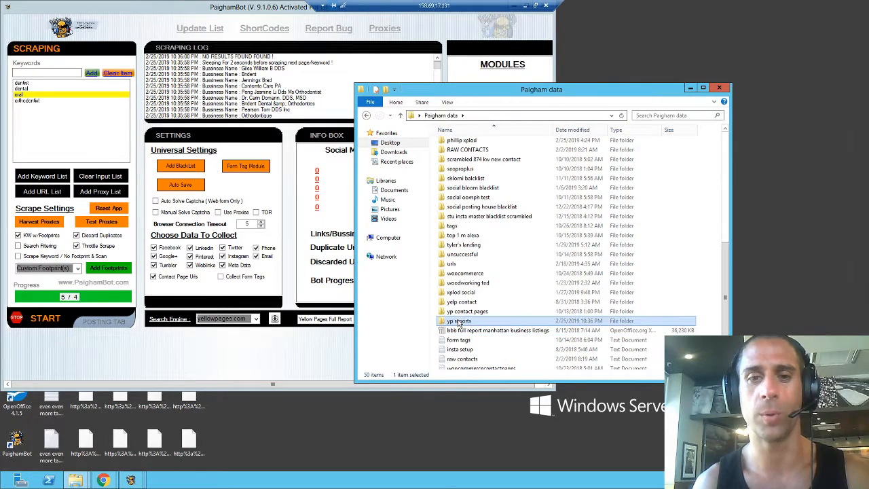
double_click(461, 321)
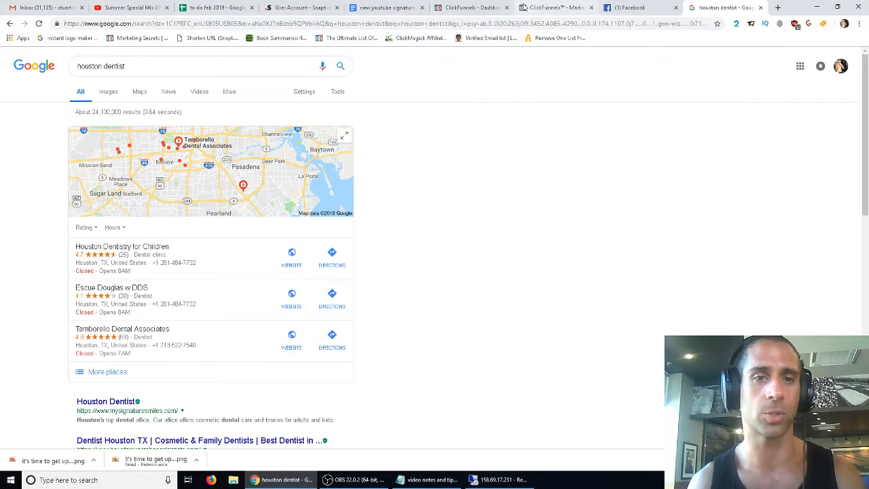
click(426, 481)
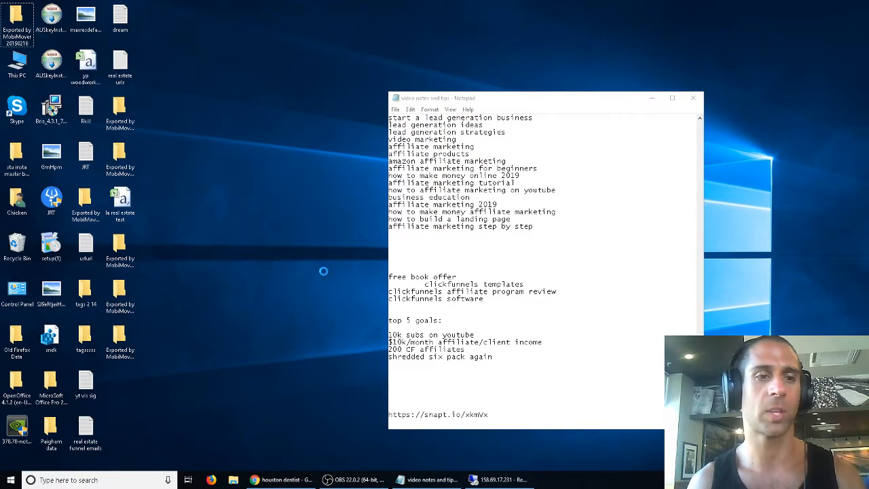
mouse_move(346, 274)
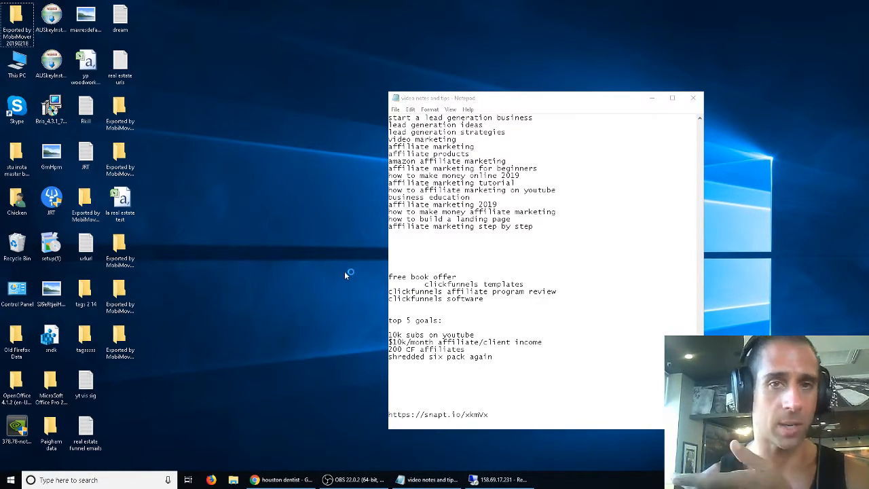
mouse_move(347, 275)
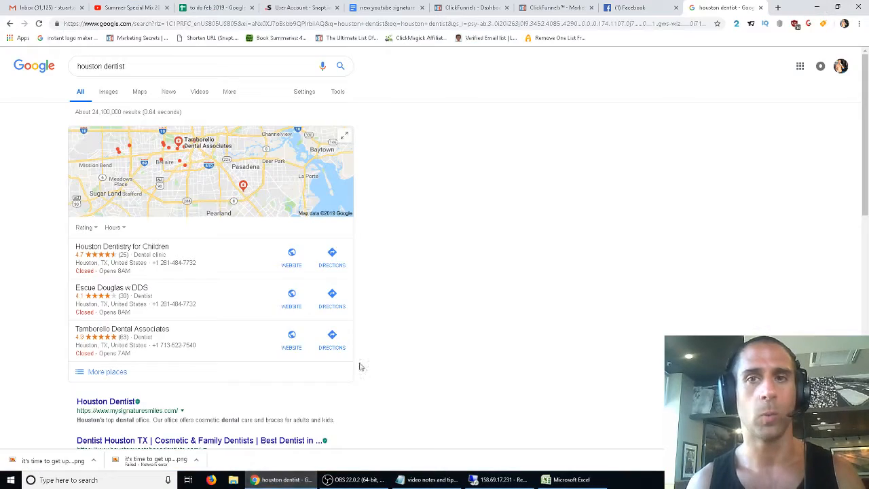
Step: Submit the pasted dentist URL list on DeDupeList.com and view the deduplicated results
click(778, 8)
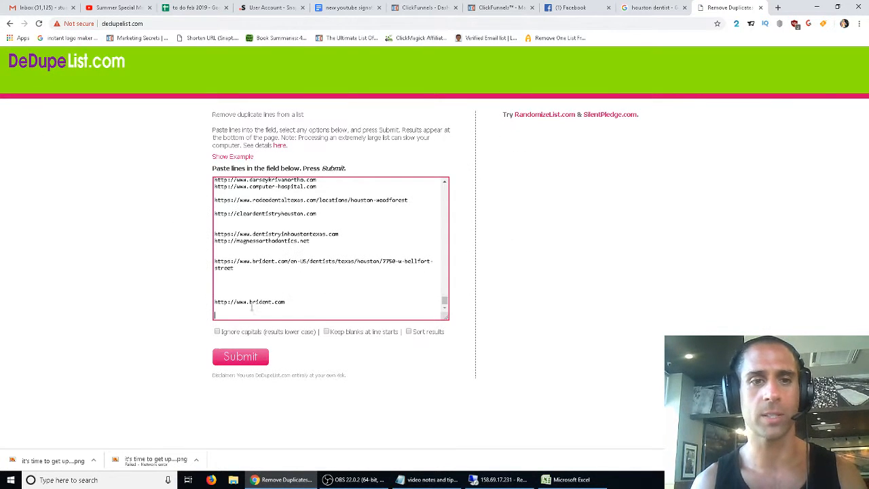
click(240, 356)
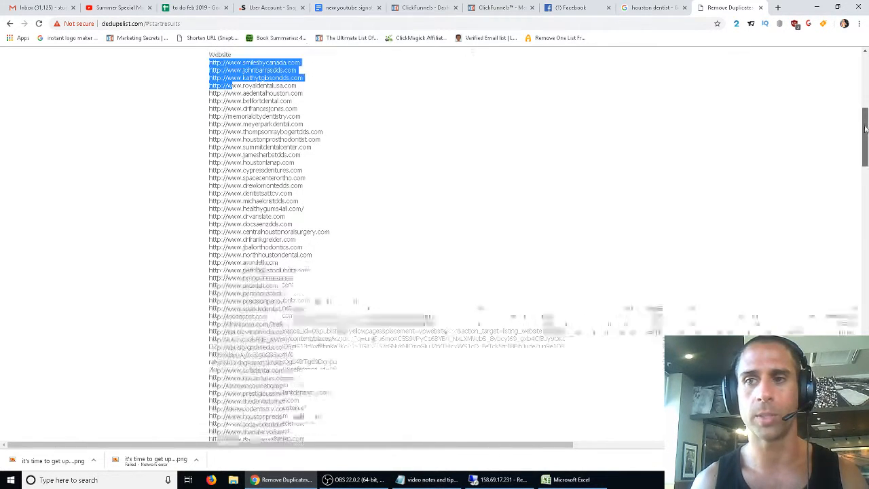
scroll(down, 3)
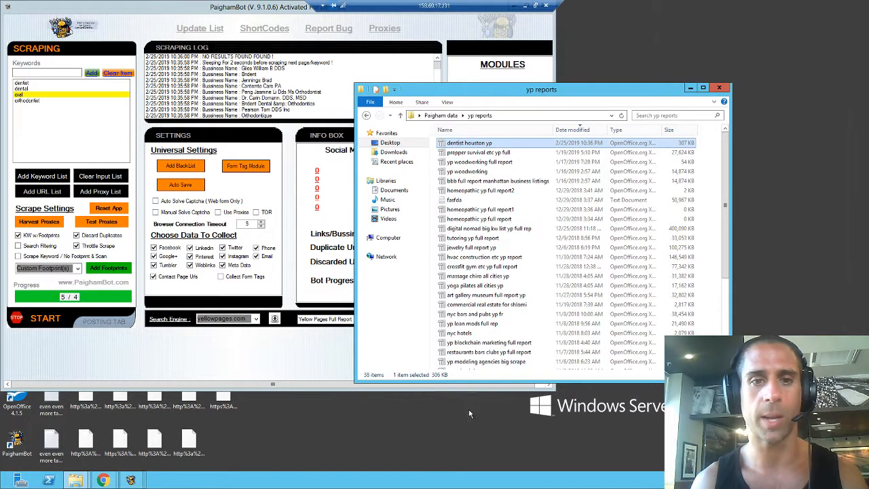
Step: Create a new text document named dentist yp urls in the urls folder
click(440, 116)
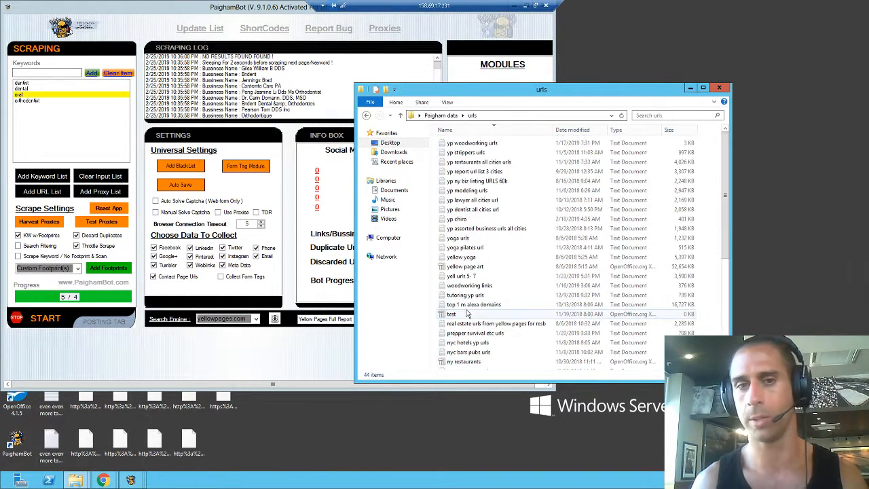
right_click(467, 313)
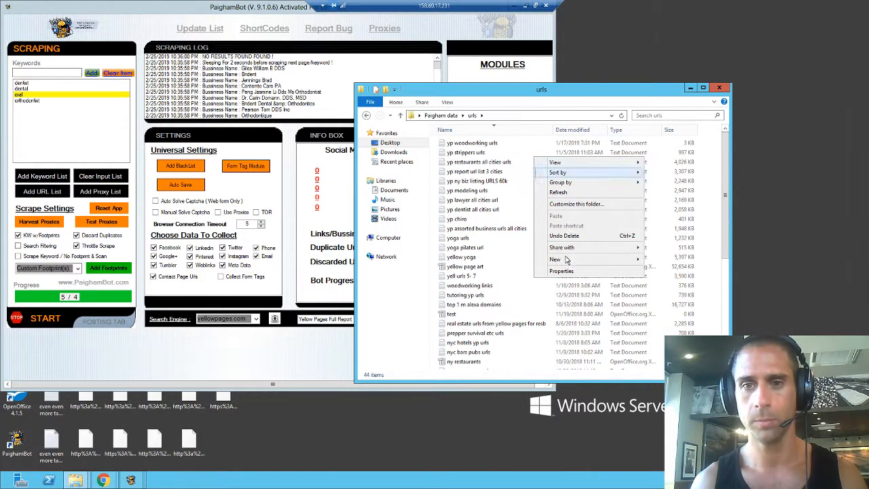
click(556, 260)
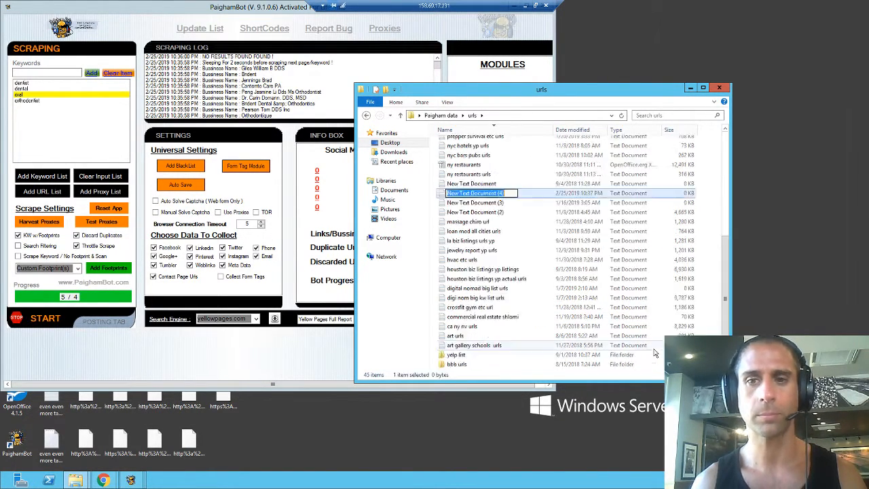
text(dd)
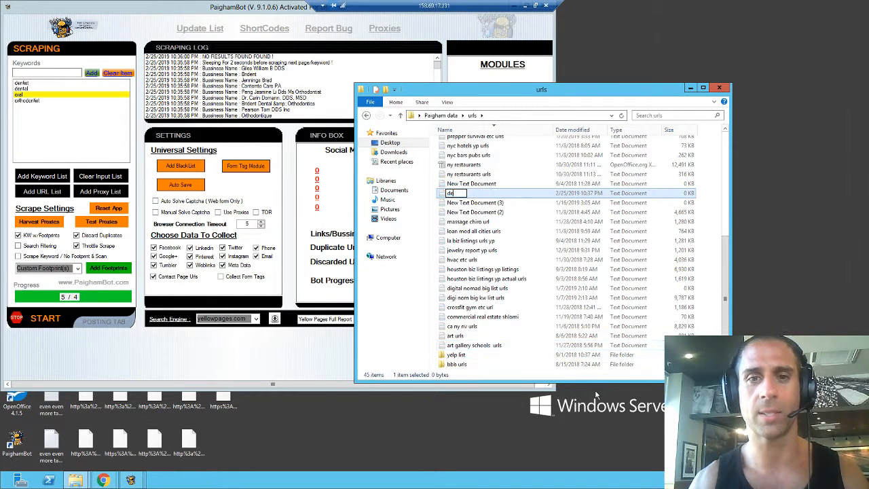
text(dentist yp urls)
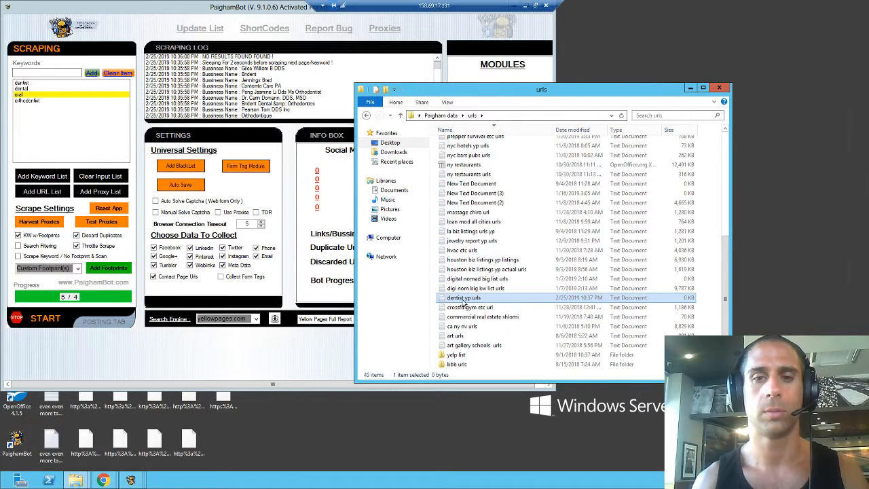
Step: Put the dentist website URLs into the file in Notepad and save it
double_click(463, 297)
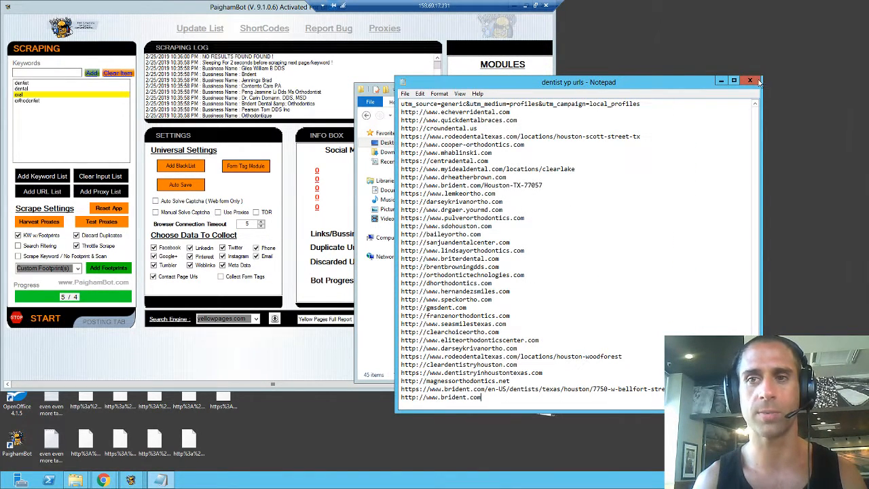
click(749, 82)
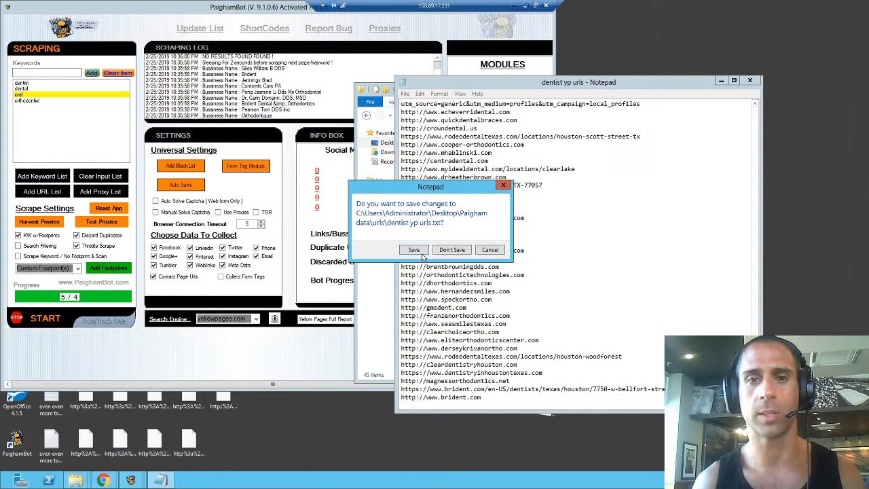
click(451, 250)
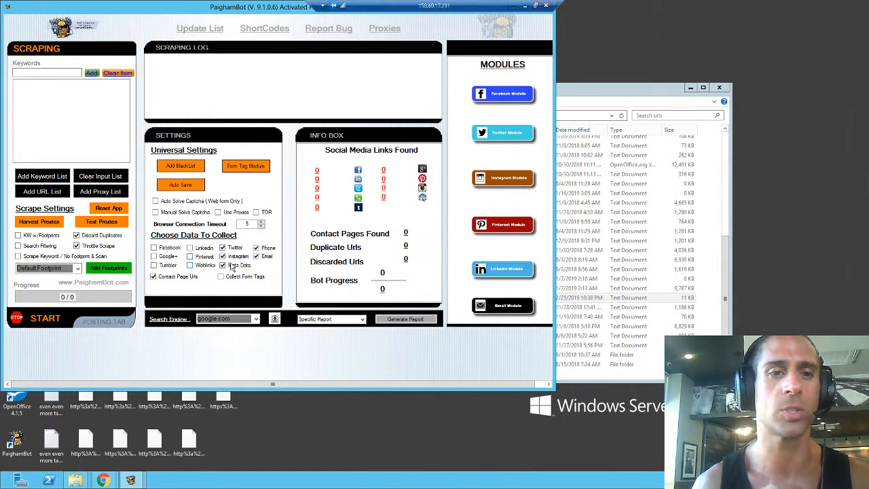
Step: Choose the contact-page scan and select the dentist URL list file
click(222, 265)
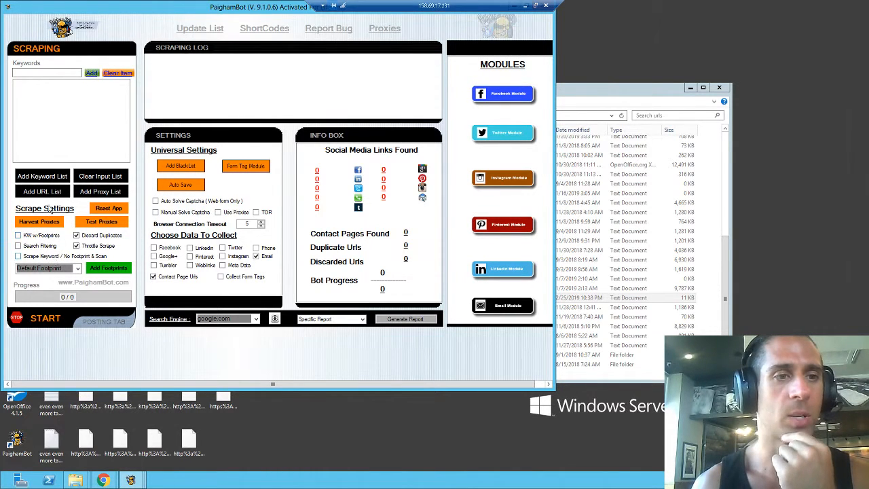
mouse_move(133, 251)
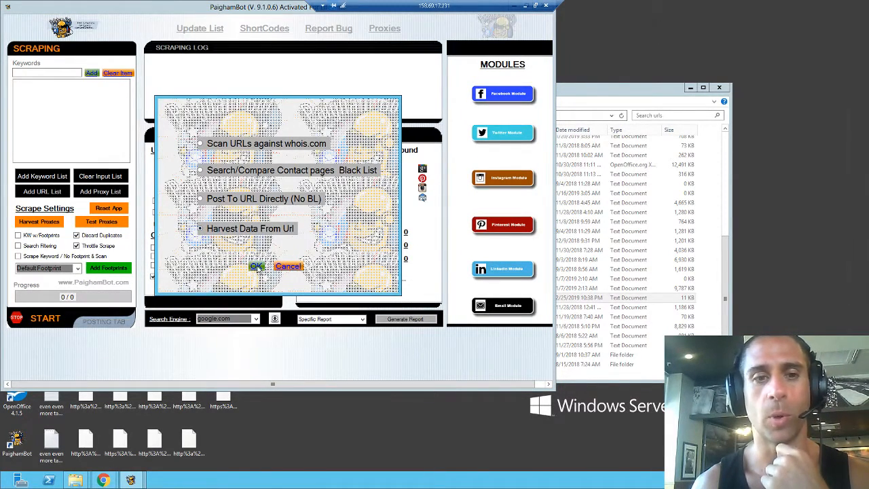
click(255, 264)
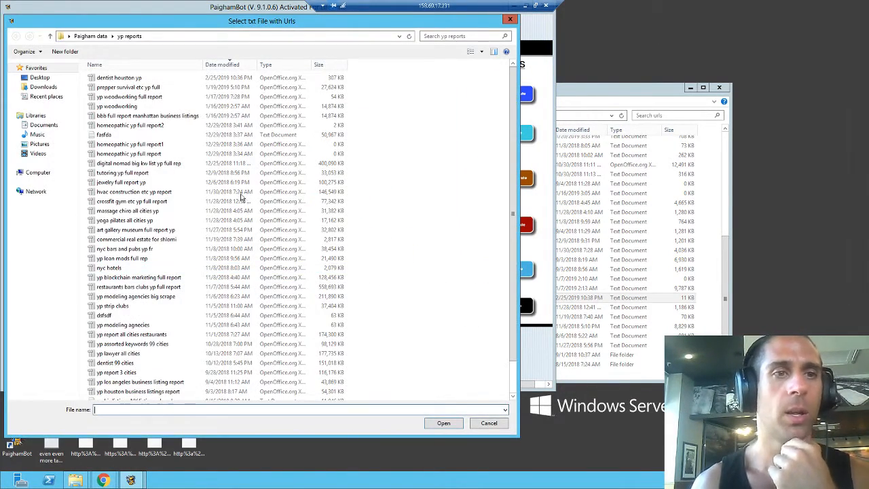
click(16, 35)
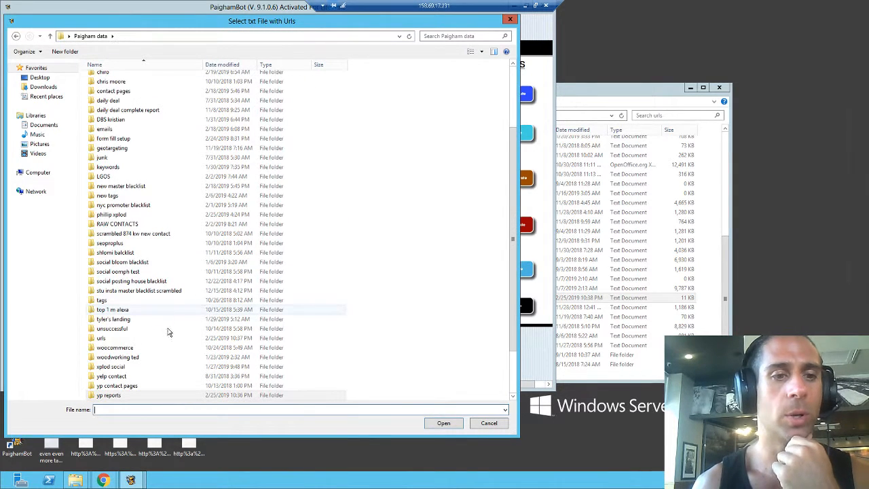
double_click(101, 337)
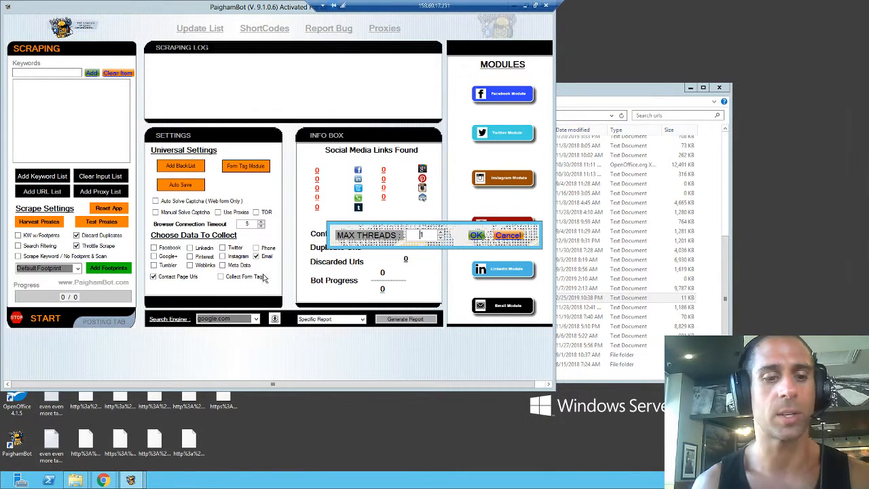
mouse_move(288, 292)
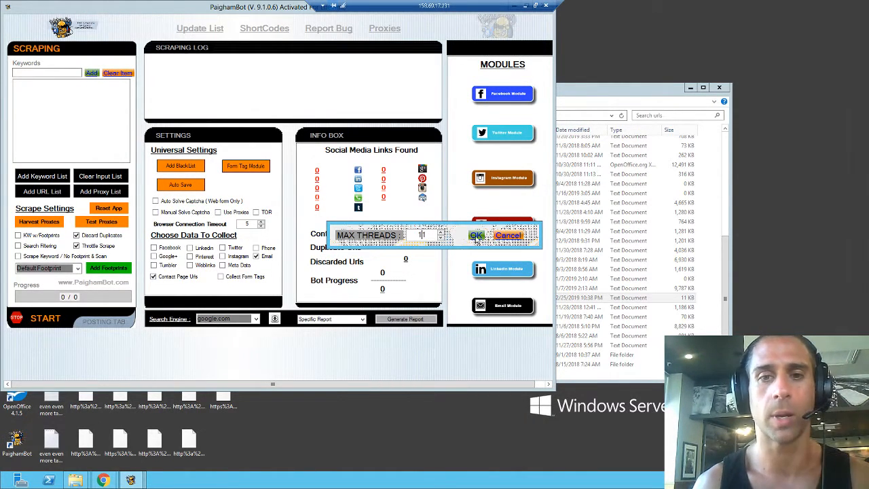
Step: Confirm the max thread count and begin harvesting emails from the URLs
click(476, 235)
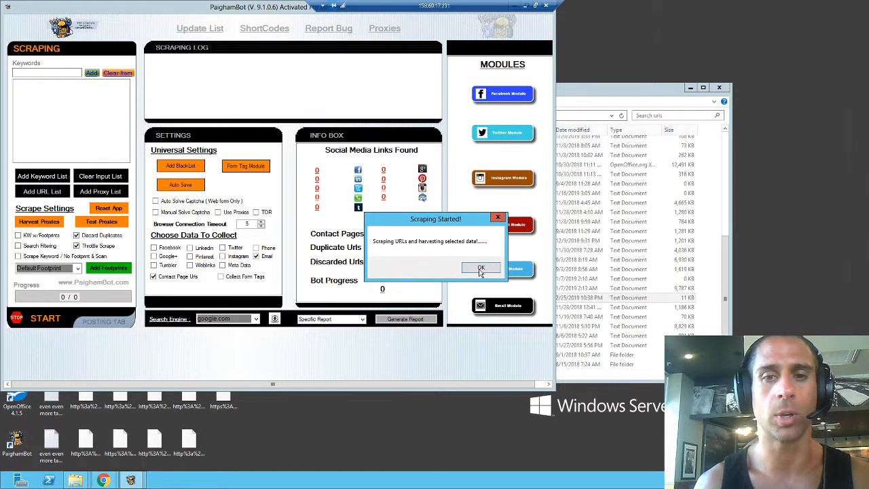
click(481, 267)
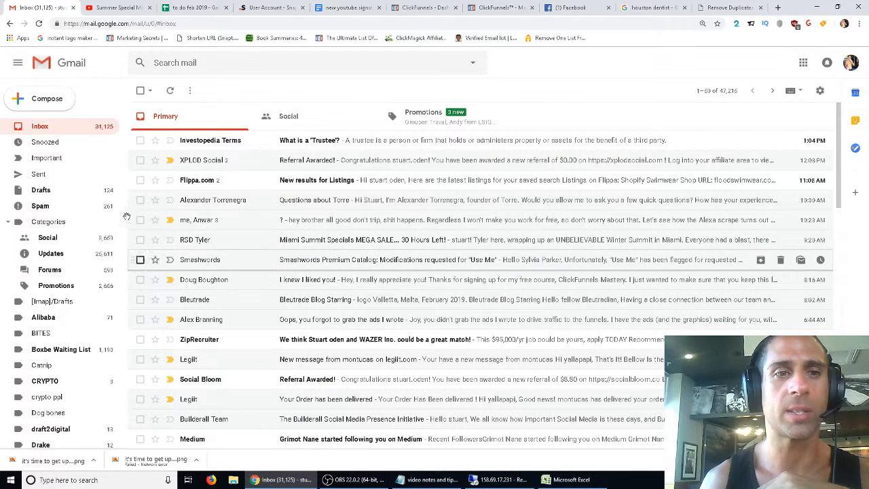
Step: Compose a new email with the Copywriter, funnel hacker canned response inserted
click(39, 97)
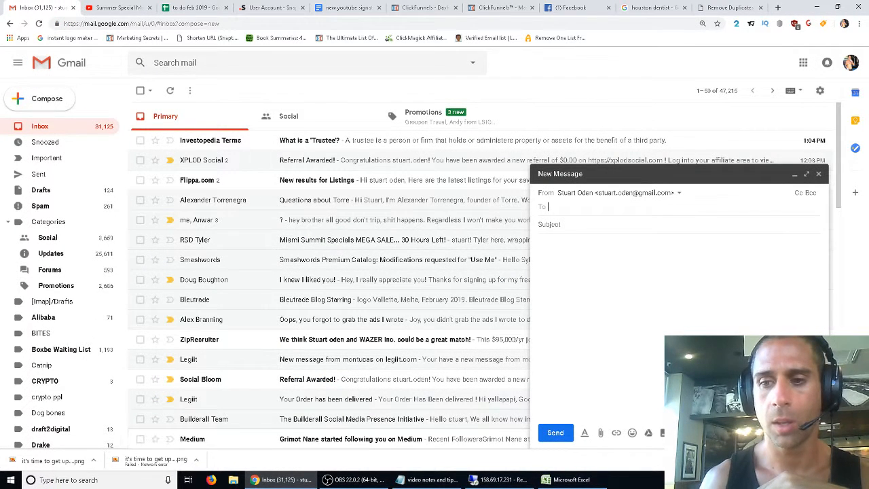
click(663, 432)
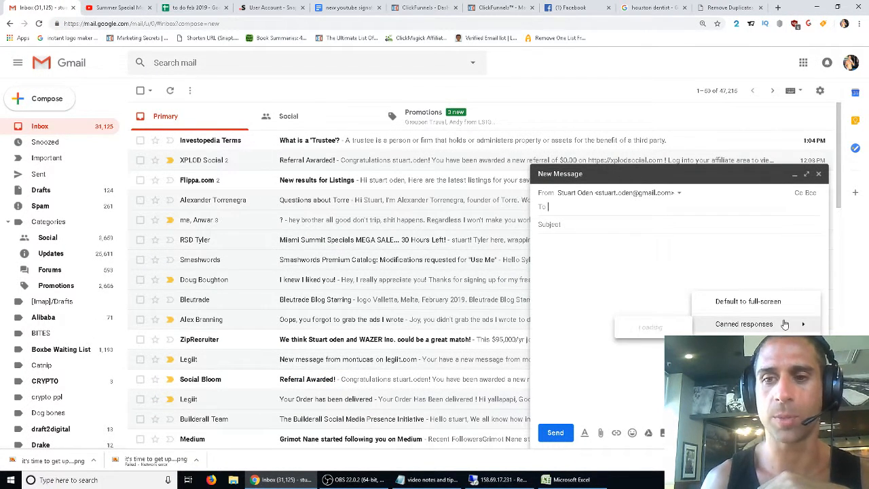
click(745, 323)
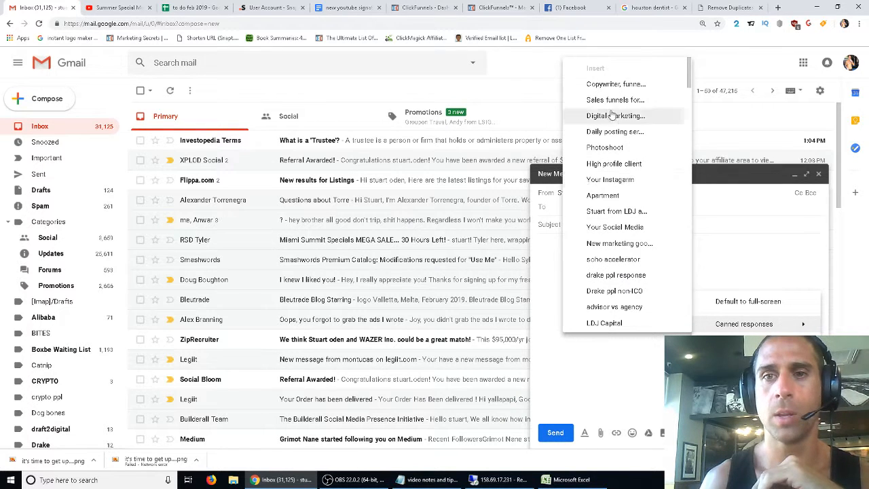
click(615, 84)
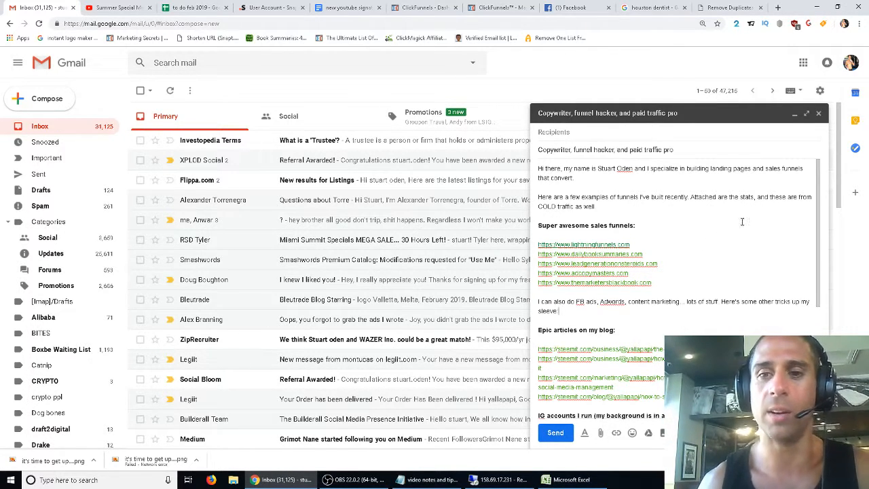
Step: Review the sales funnel links in the draft body, then switch to ClickFunnels
drag(538, 244, 652, 283)
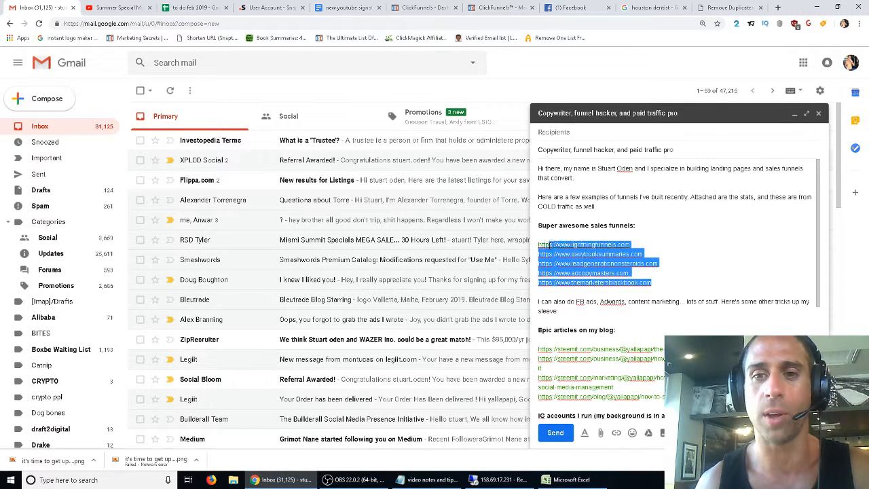
click(704, 245)
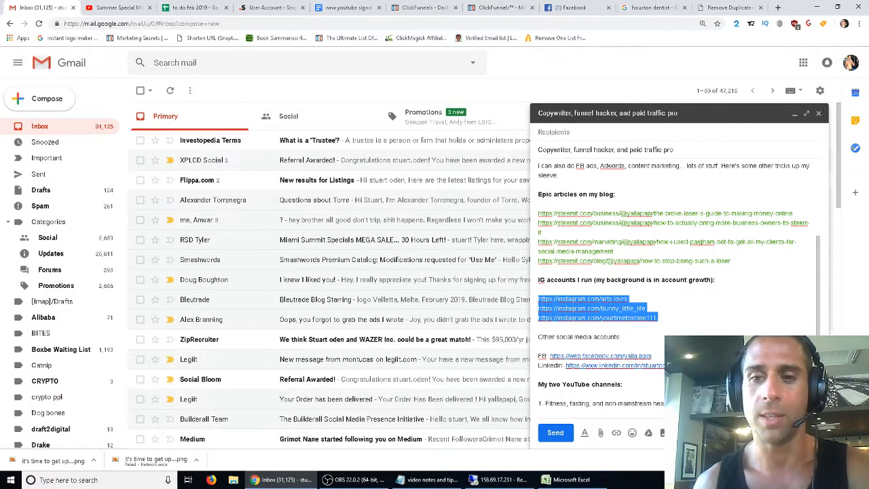
scroll(down, 3)
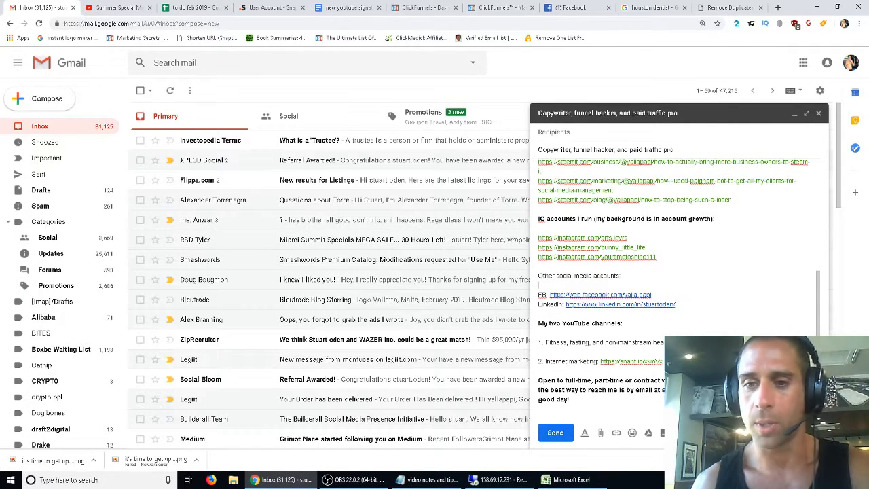
drag(537, 342, 663, 361)
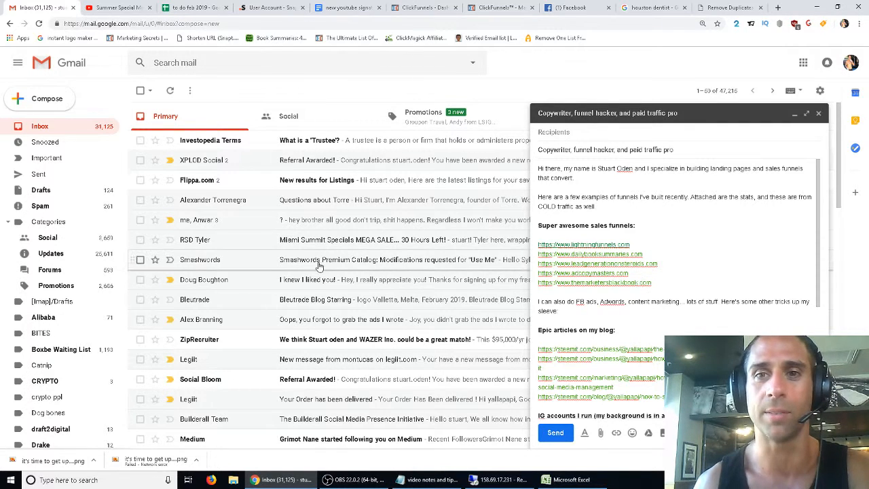
click(503, 8)
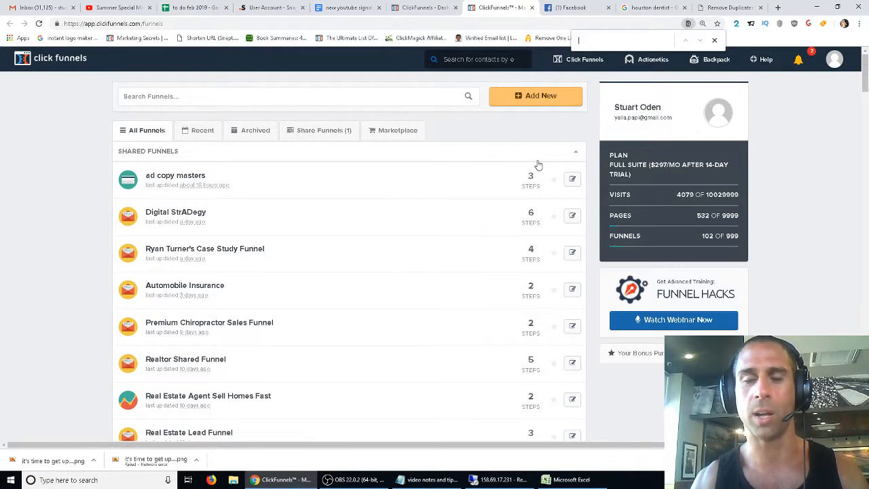
Step: Search the ClickFunnels list for 'chiro' and open the Premium Chiropractor Sales Funnel
text(den)
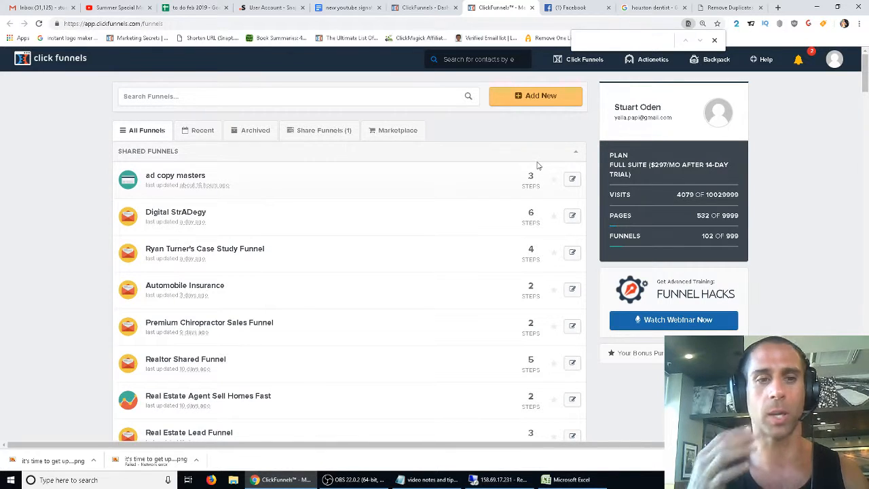
text(chiro)
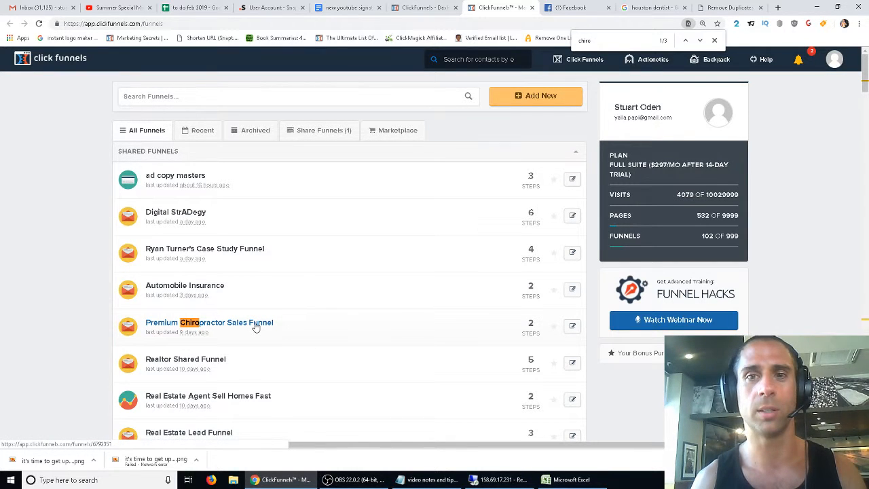
click(209, 322)
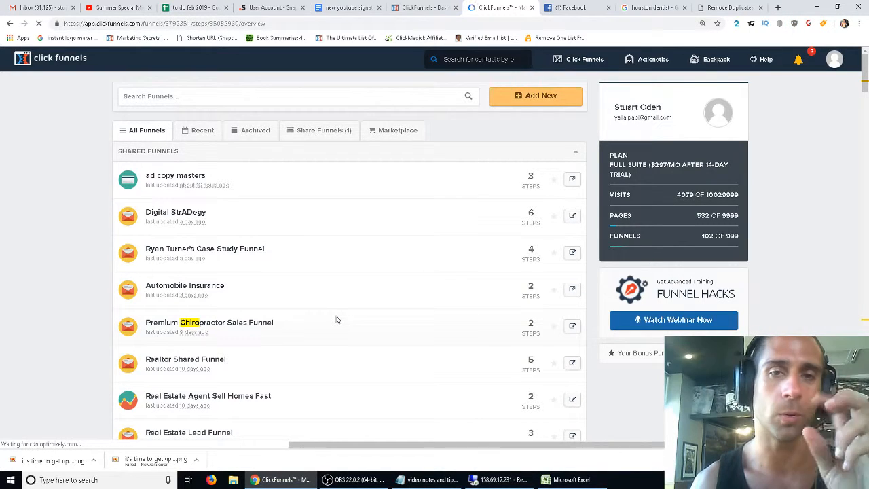
click(210, 323)
text(https://)
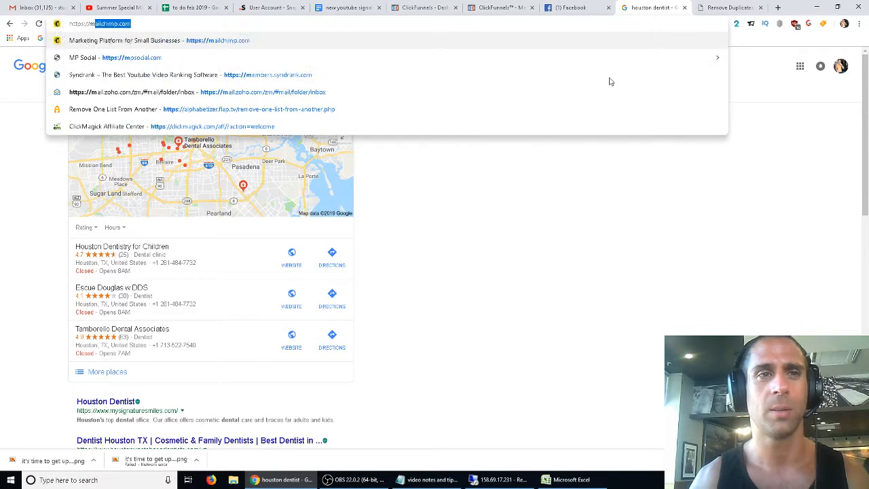
text(mychiropractor)
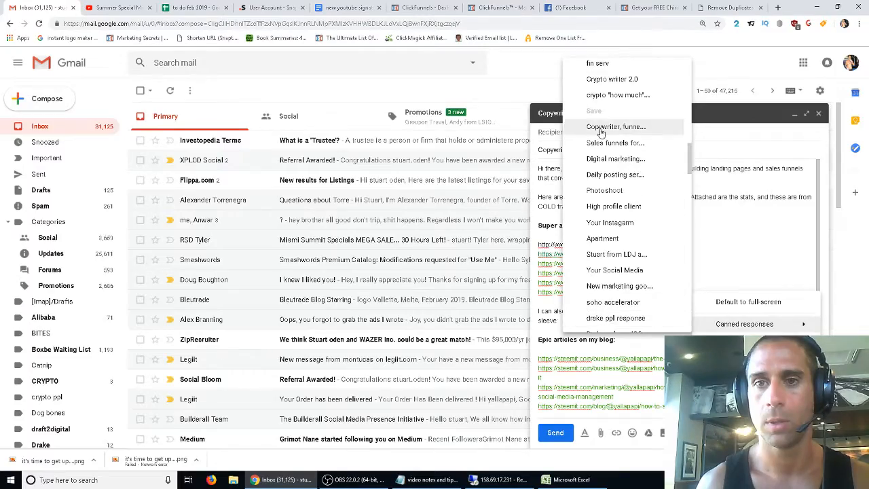
Step: Overwrite the saved 'Copywriter, funnel...' canned response with the current draft
click(617, 128)
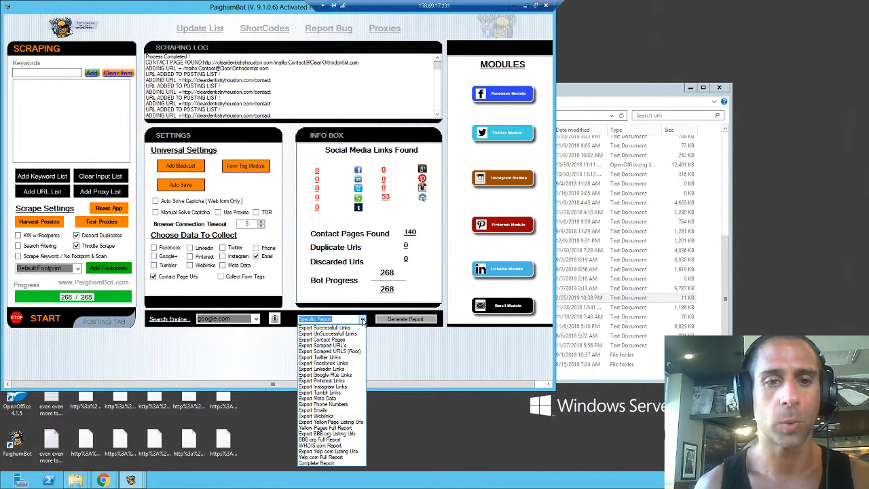
mouse_move(323, 404)
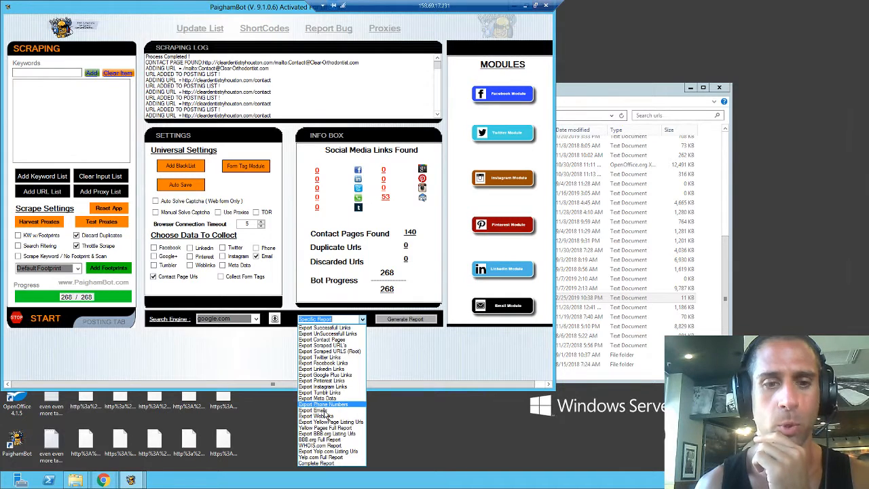
Step: Export the harvested emails as a CSV named 'dental emails' in the Paigham data emails folder
click(315, 408)
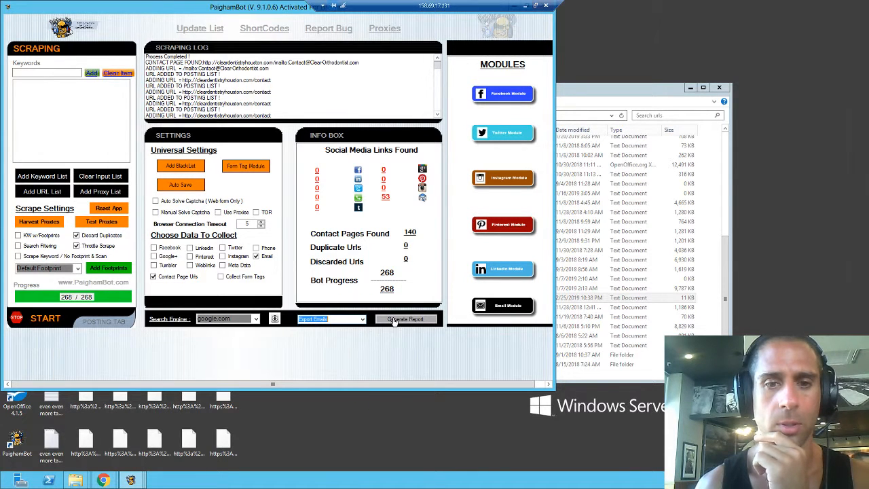
click(406, 319)
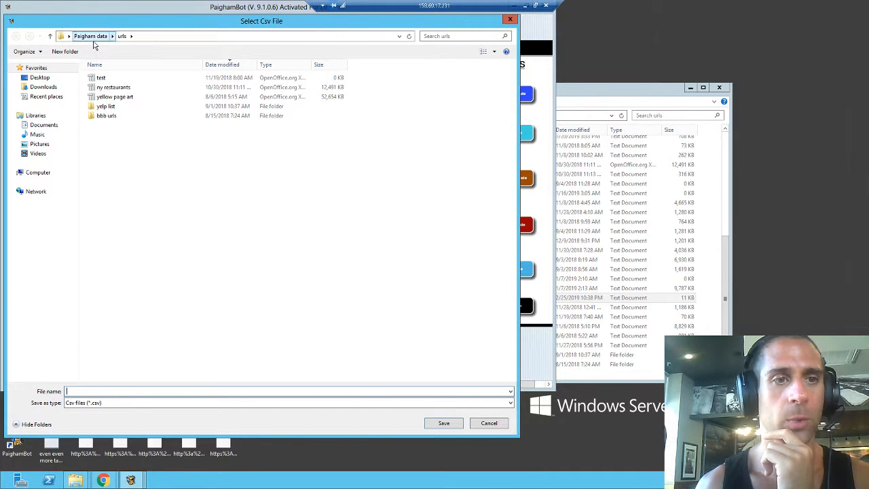
click(89, 35)
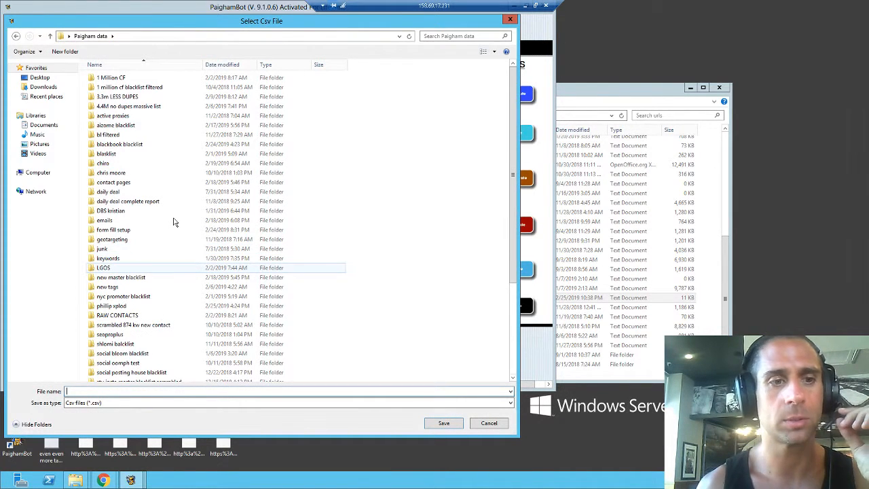
click(104, 220)
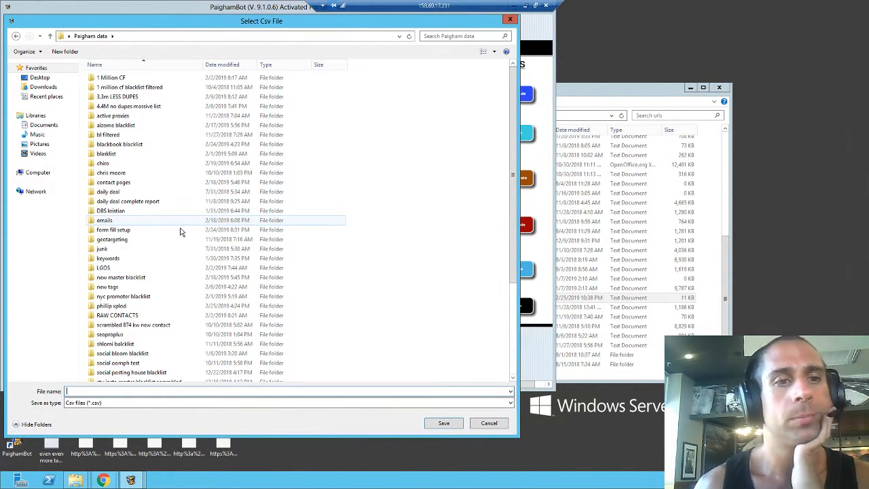
click(111, 239)
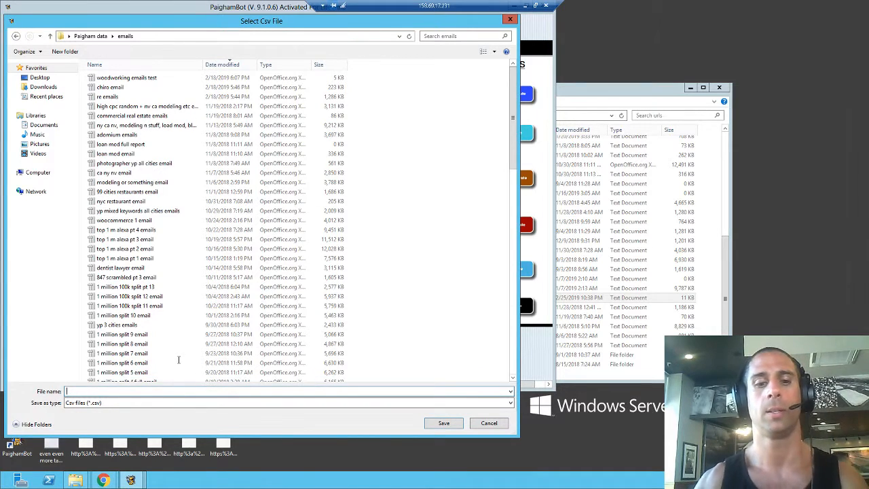
text(dental emails yp)
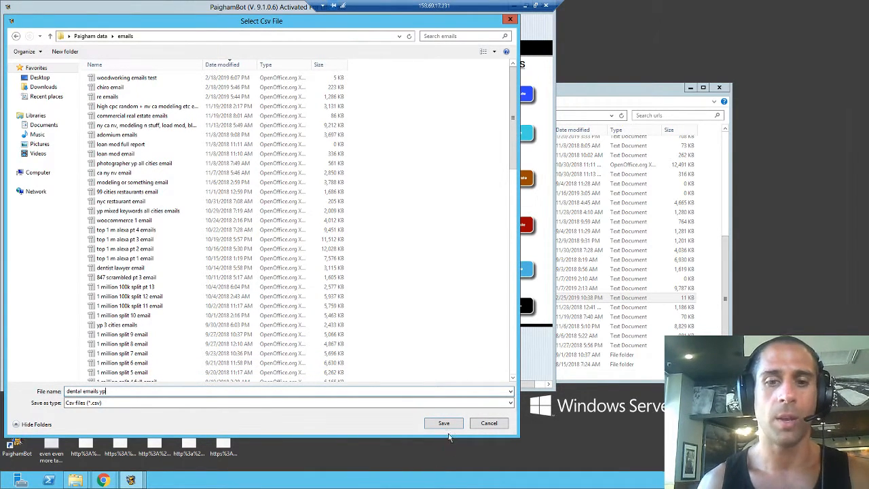
click(443, 423)
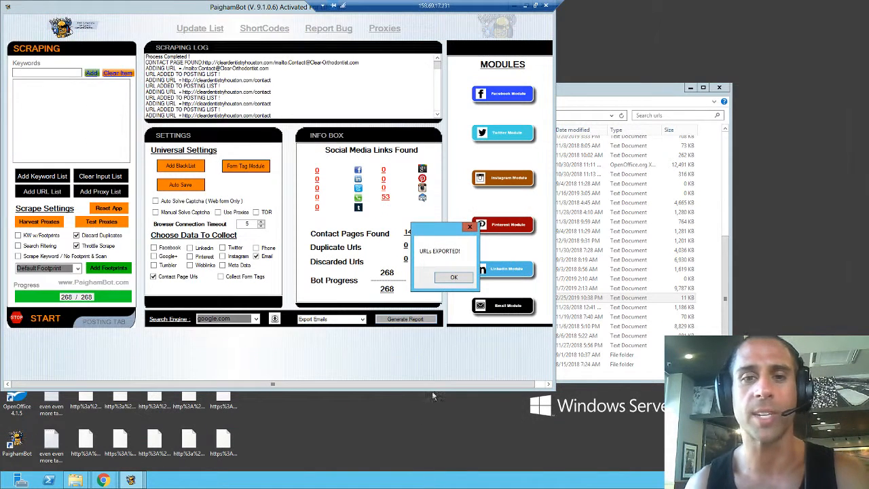
click(454, 277)
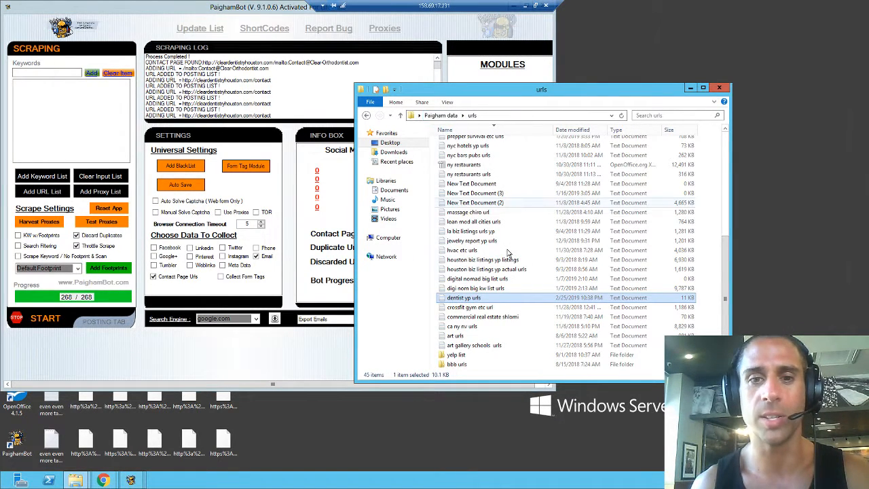
Step: Open the 'yp lawyer all cities url' list in Notepad, browse its links, and close it
click(461, 250)
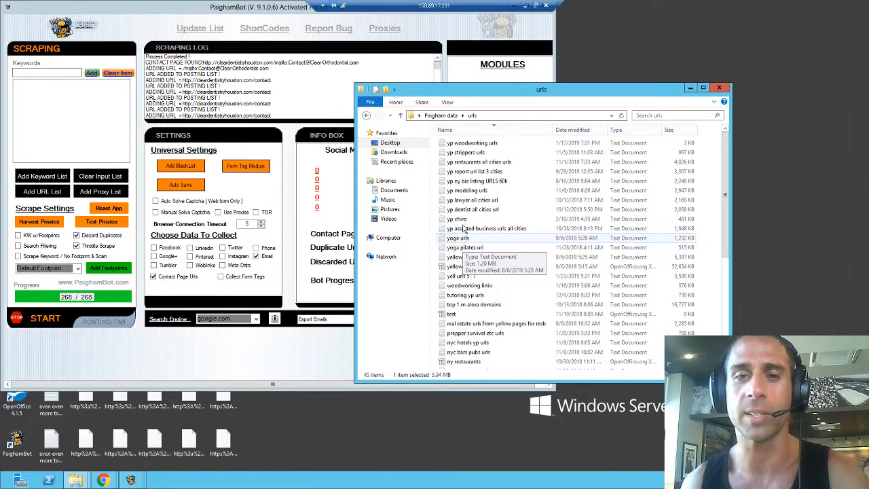
click(473, 200)
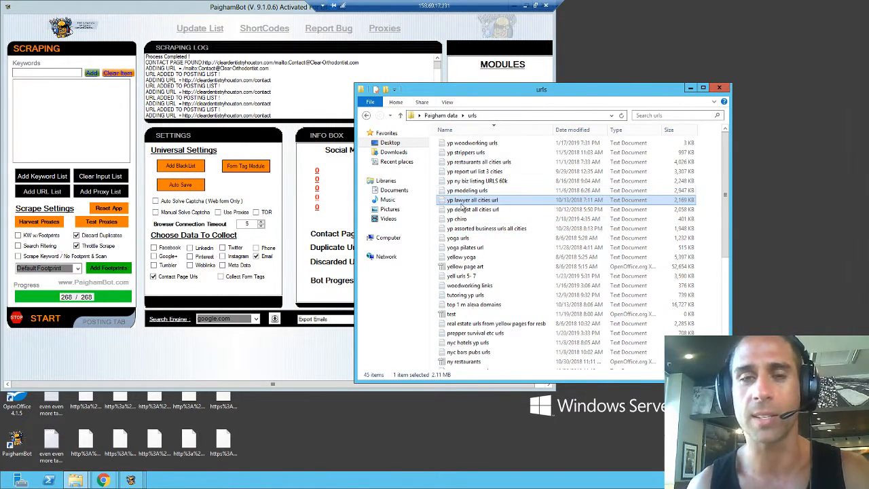
mouse_move(472, 200)
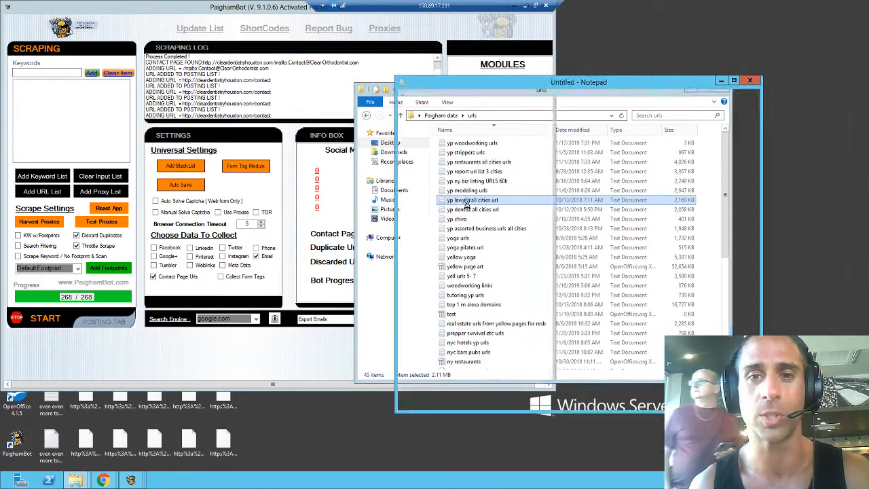
double_click(472, 200)
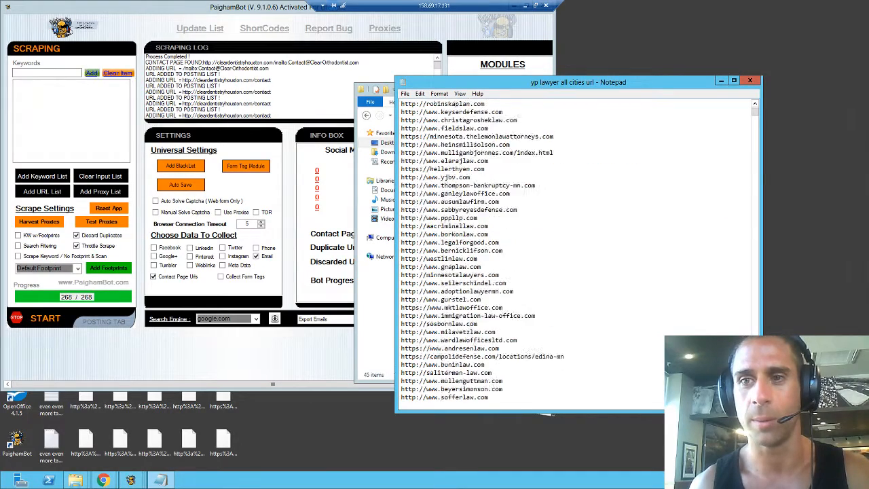
scroll(down, 3)
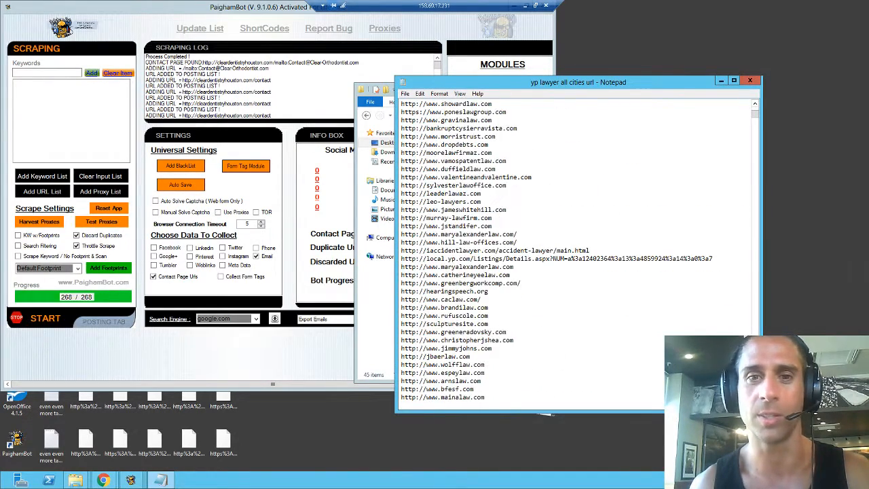
scroll(down, 3)
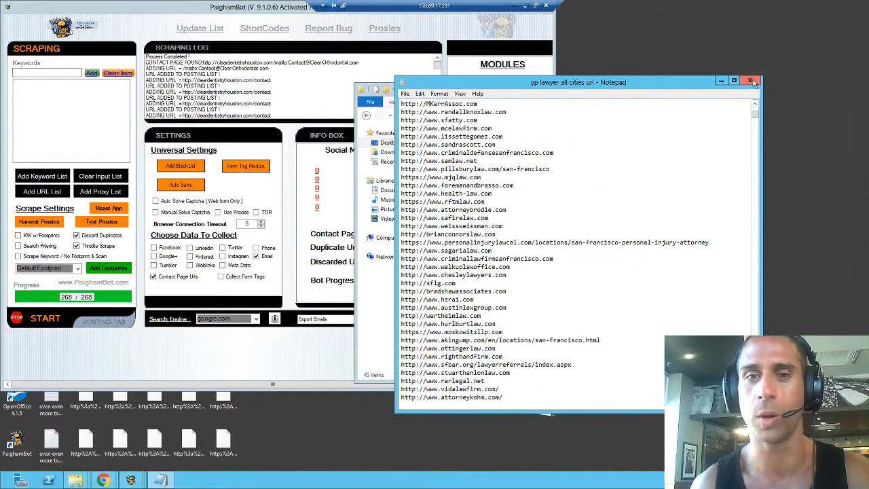
click(751, 82)
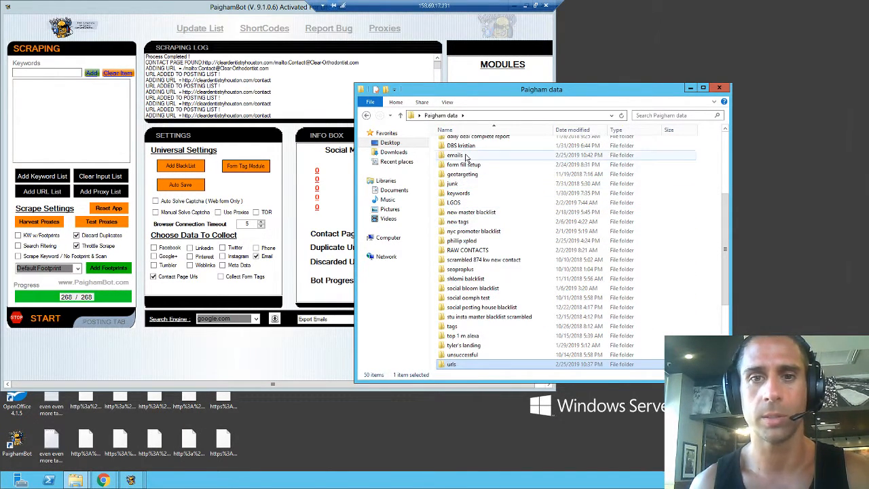
Step: Open the emails folder and bring up options for the exported dental emails file
double_click(455, 155)
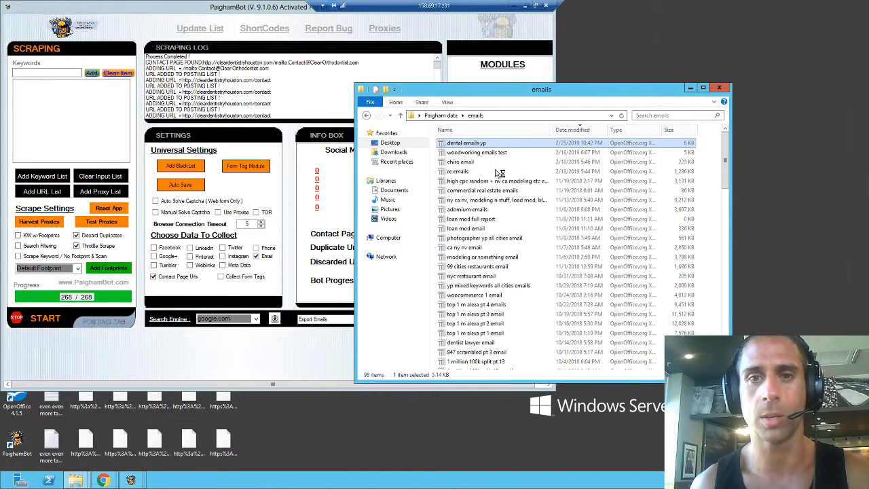
double_click(467, 143)
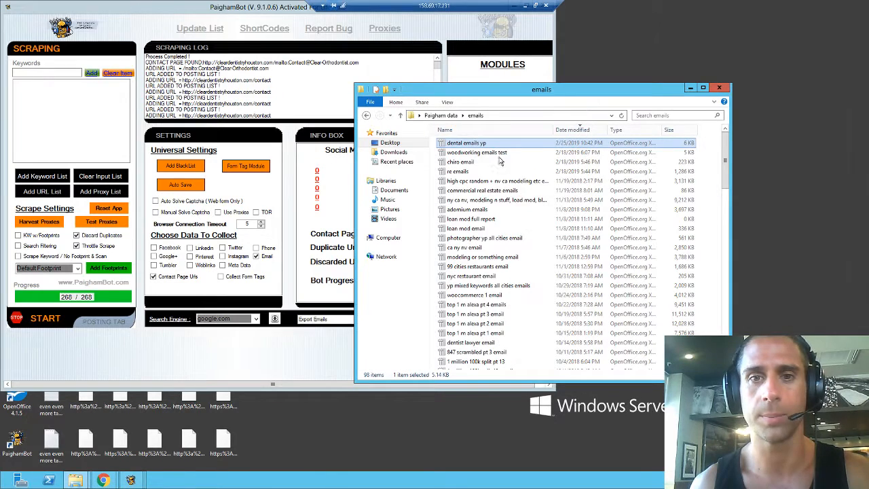
right_click(467, 143)
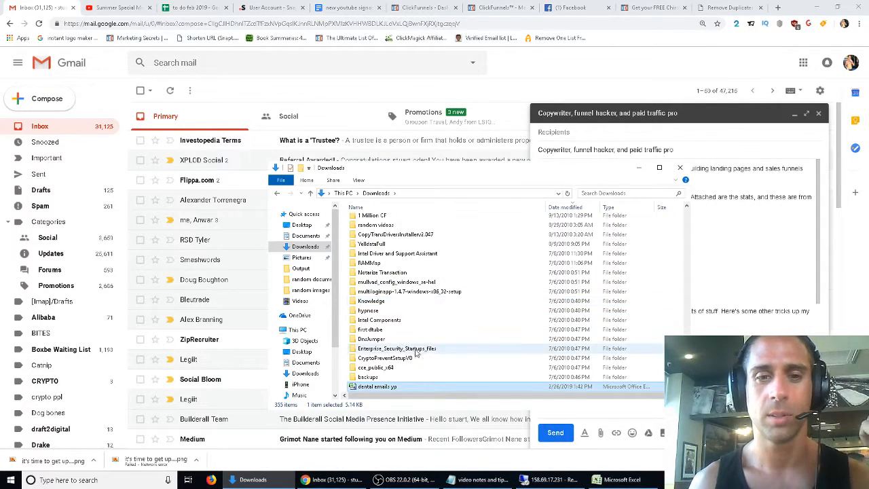
Step: Open dental emails in Excel and select the column B email addresses for deduplication
click(396, 348)
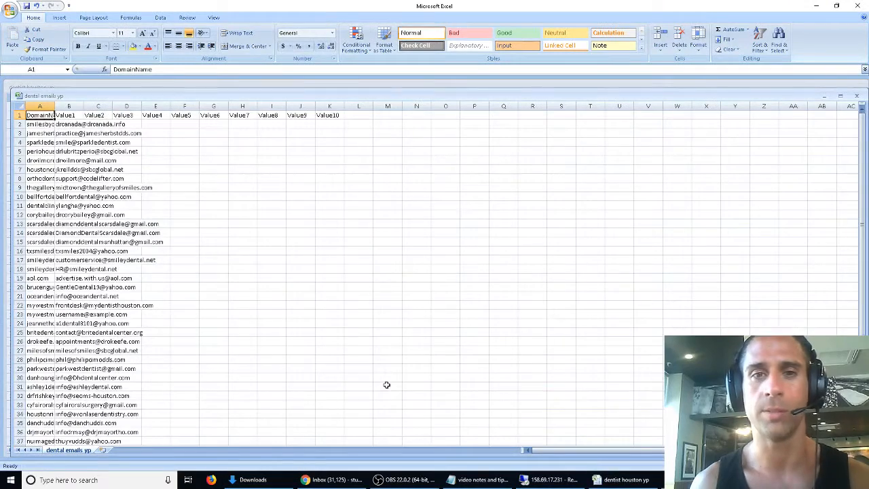
drag(57, 109, 57, 109)
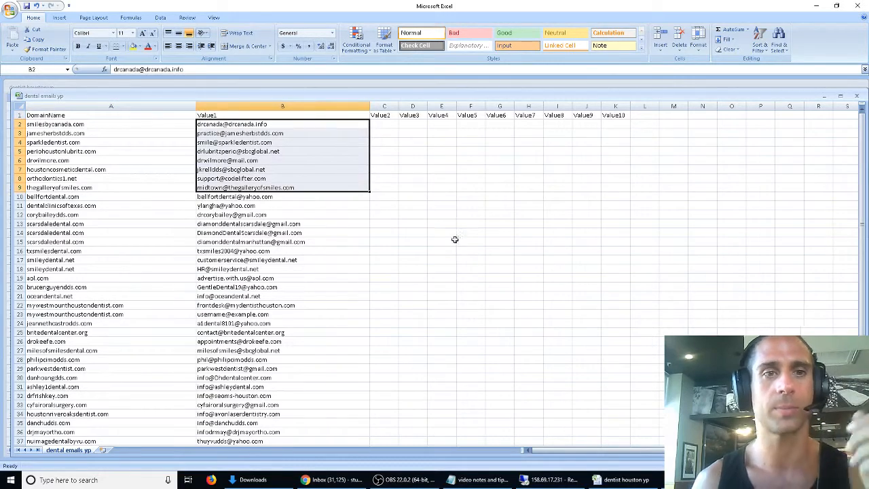
scroll(down, 3)
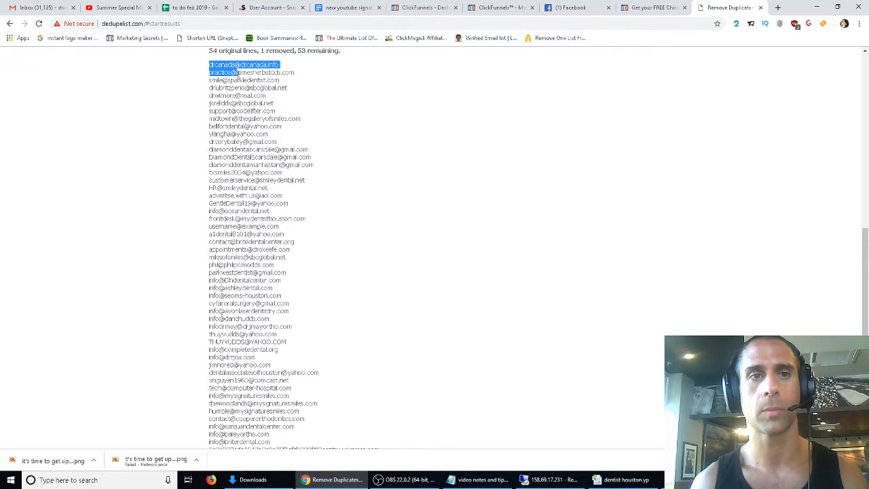
Step: On Sheet4 of 'to do fab 2019', add an 'emails 2' header in C1 and select C2 for pasting
scroll(down, 3)
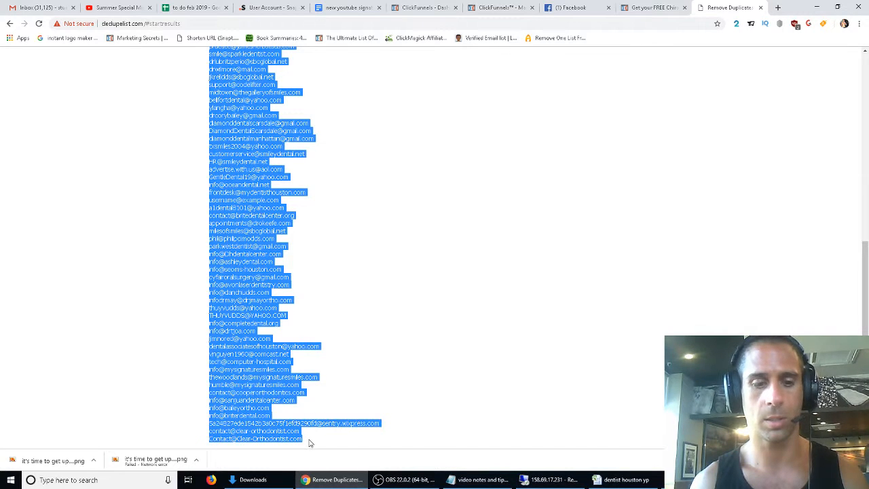
click(193, 8)
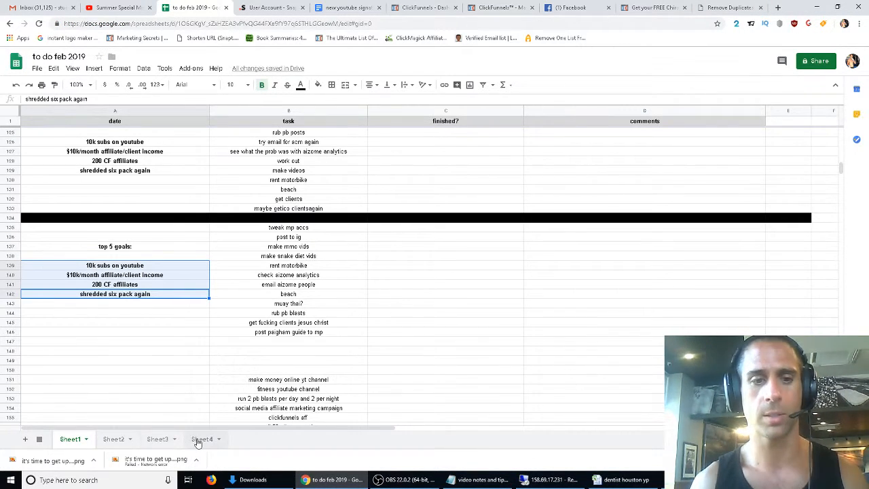
click(201, 438)
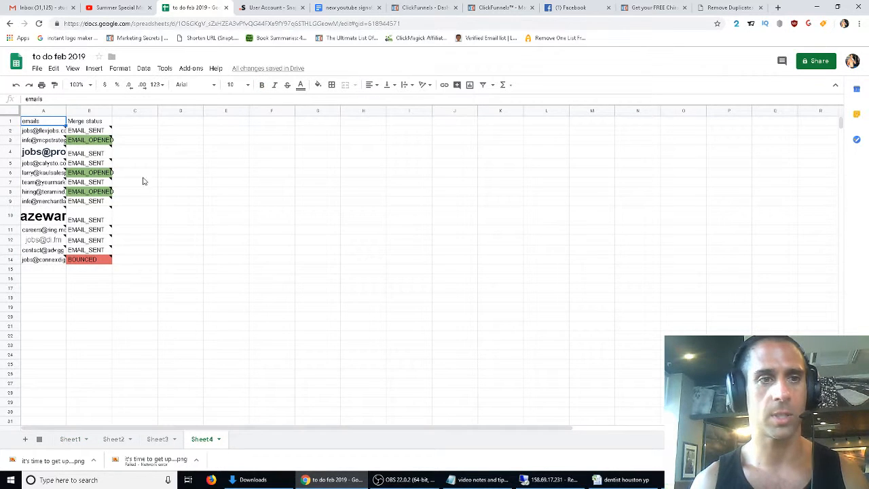
click(181, 121)
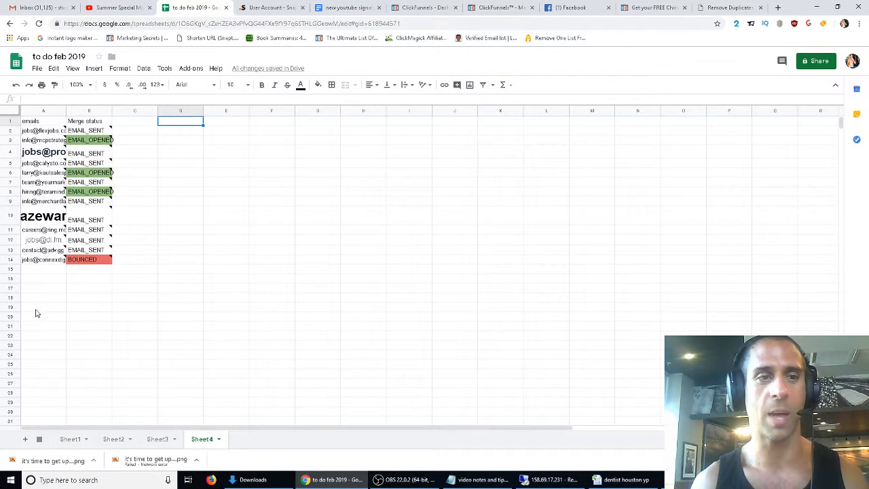
text(emails 2)
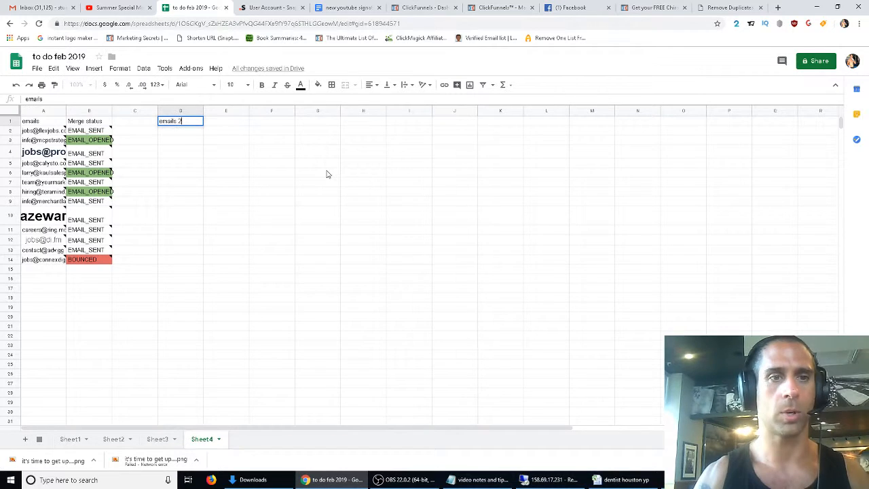
key(enter)
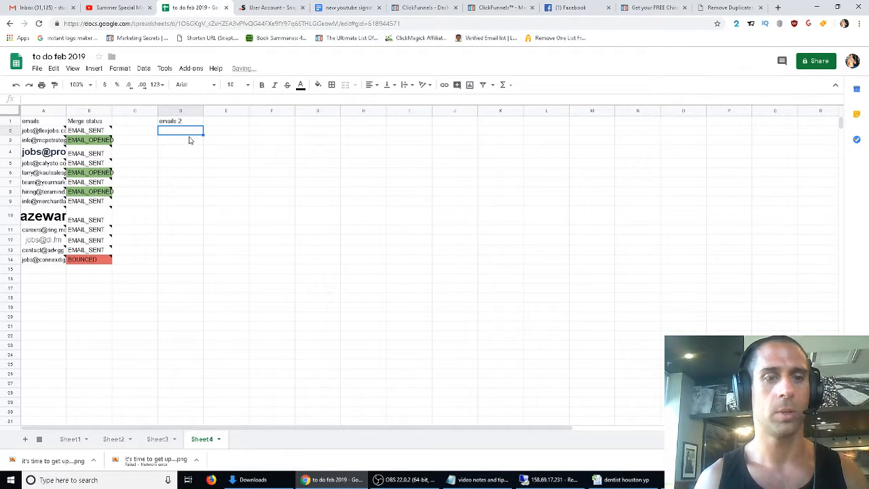
click(179, 130)
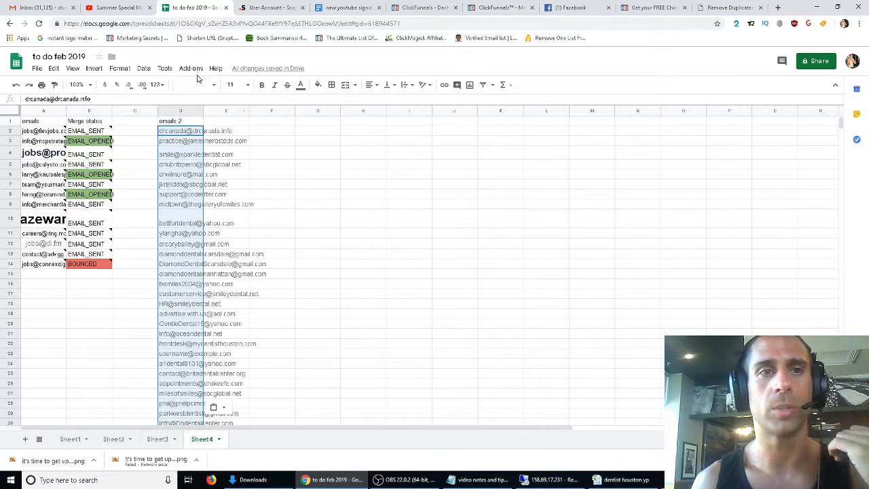
Step: Start Yet Another Mail Merge from Add-ons and decline a new campaign with 'No, thanks'
click(190, 68)
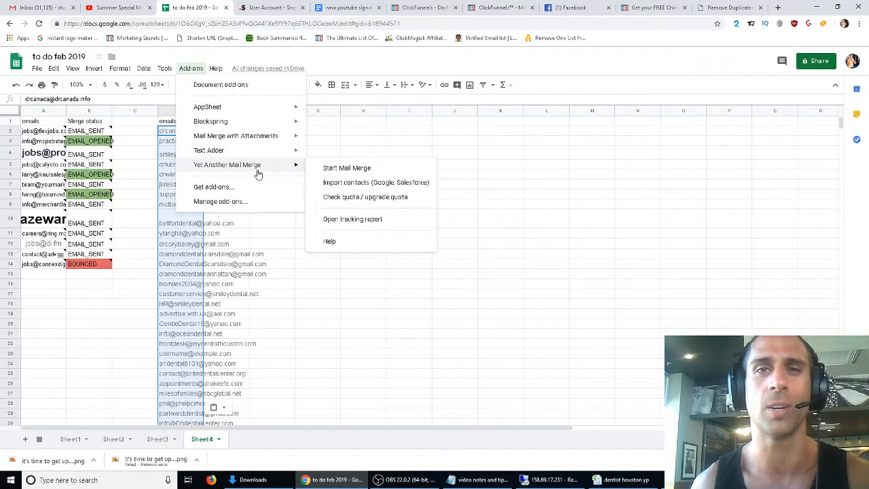
mouse_move(346, 168)
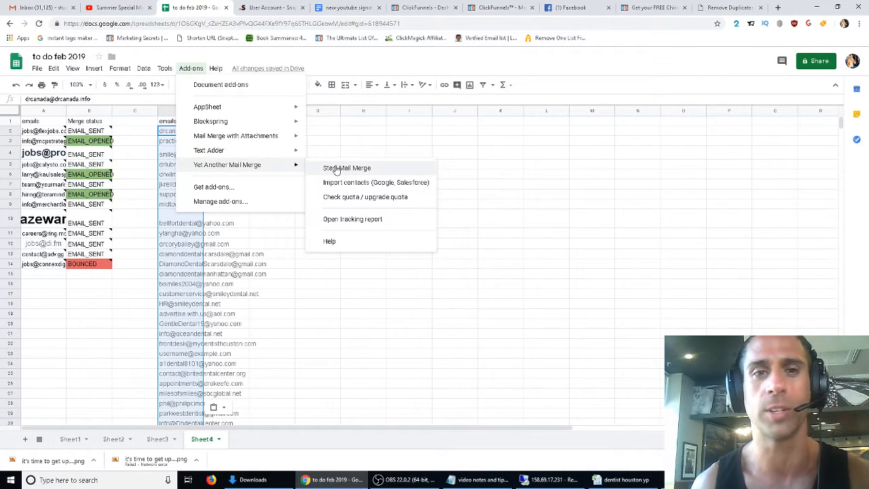
click(346, 168)
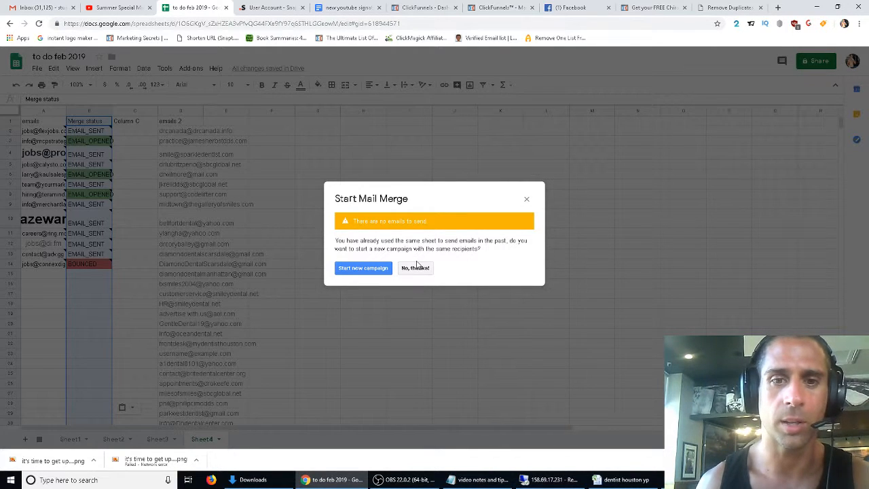
click(415, 267)
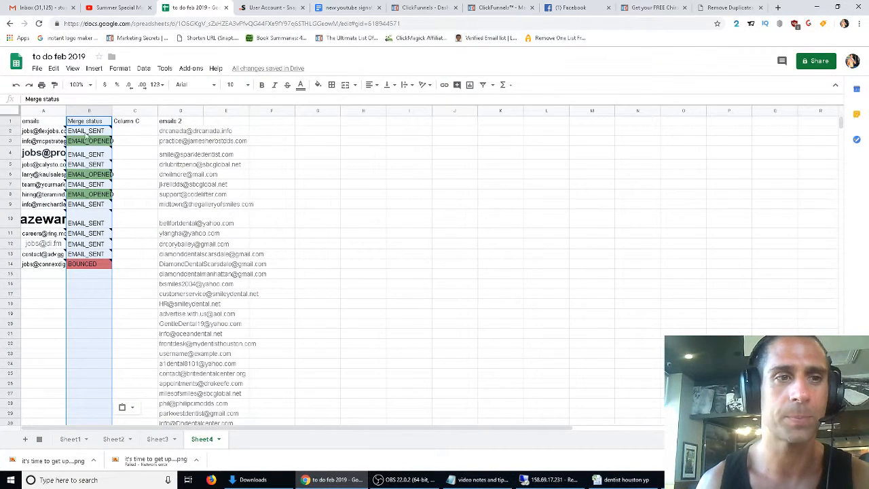
Step: Select the whole emails 2 address list and start a Yet Another Mail Merge for the new sheet
click(180, 121)
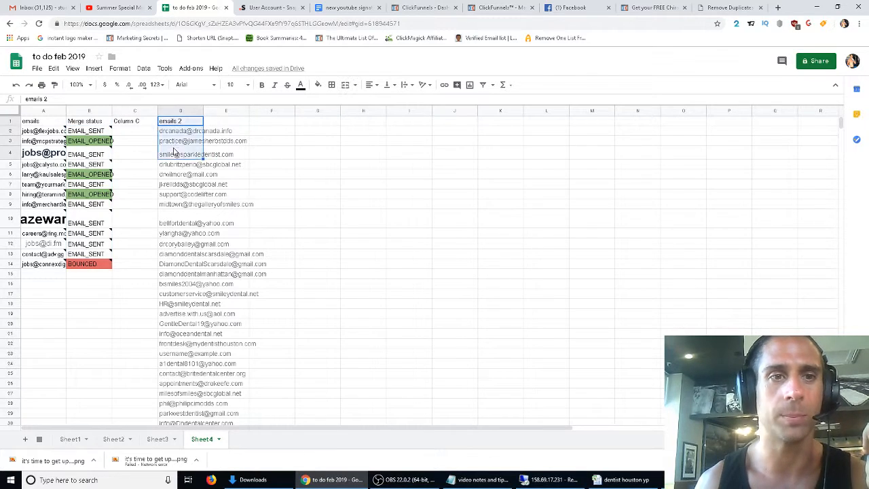
scroll(down, 3)
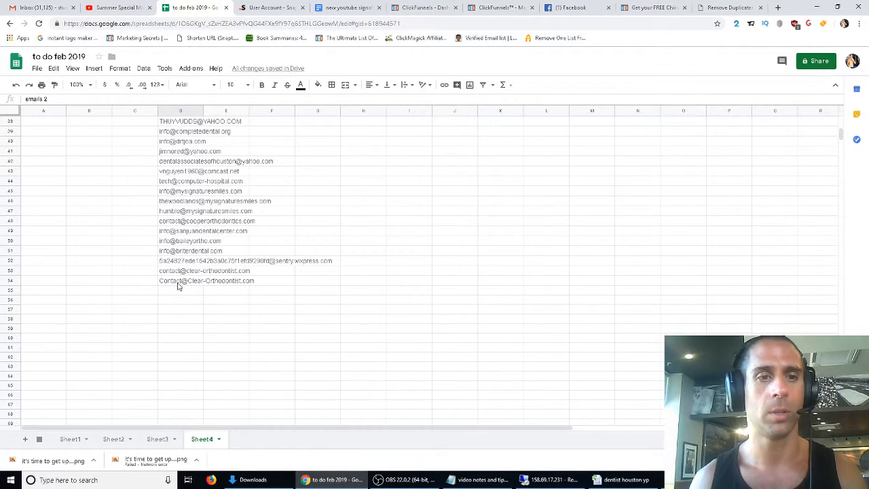
drag(179, 121, 179, 280)
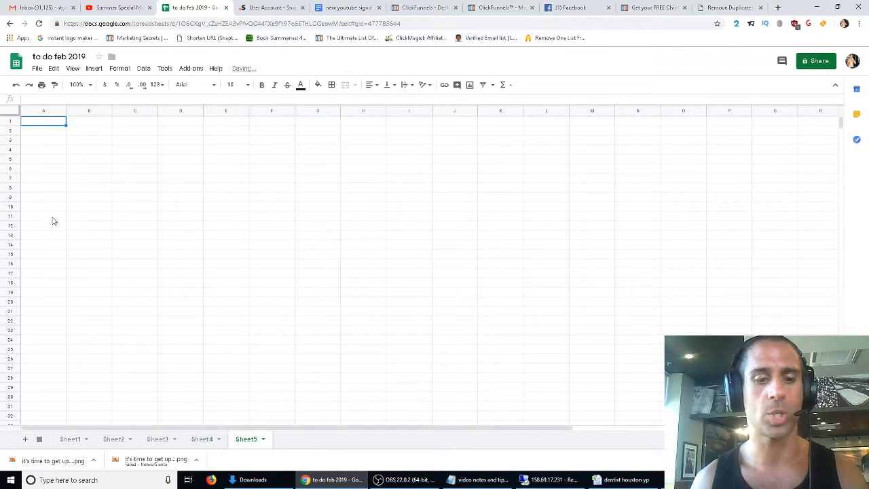
click(190, 68)
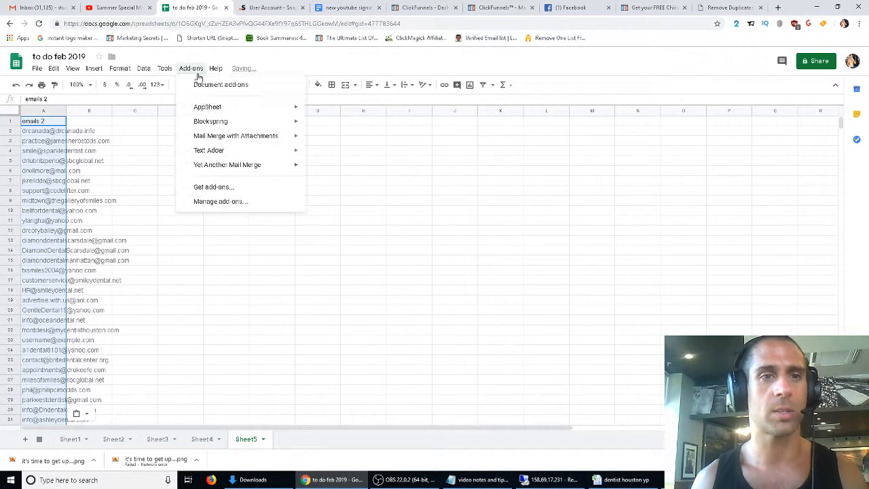
click(323, 171)
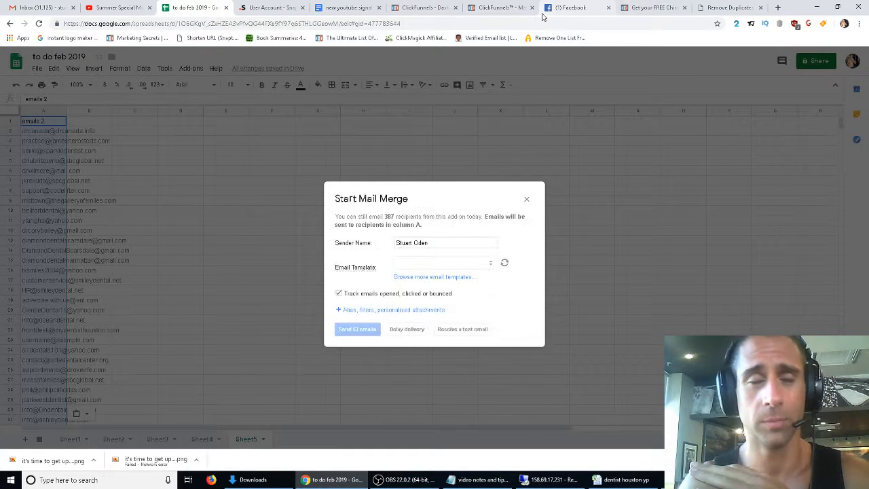
Step: Pick the 'Copywriter, funnel hacker, and paid traffic pro' draft as the template for the 53 emails
click(442, 264)
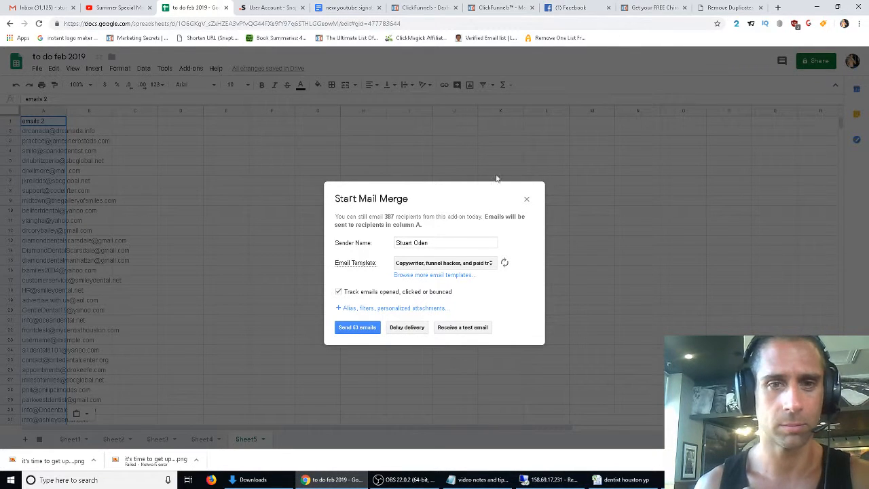
click(445, 264)
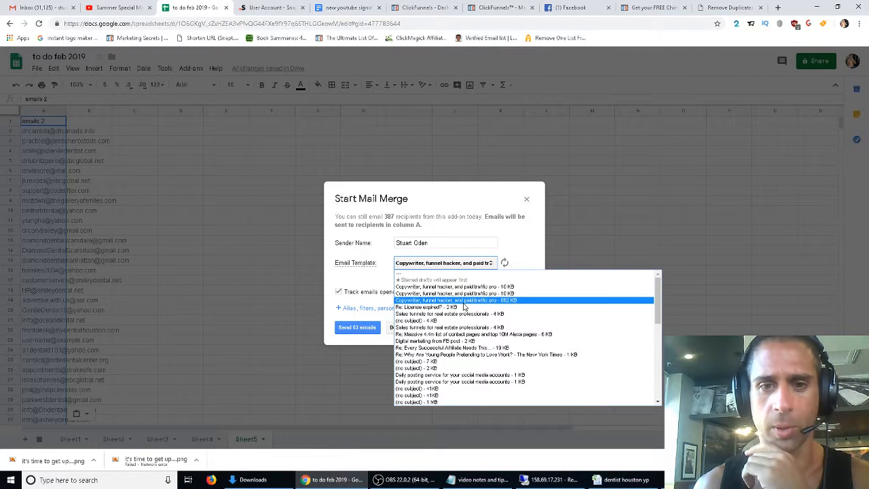
mouse_move(494, 304)
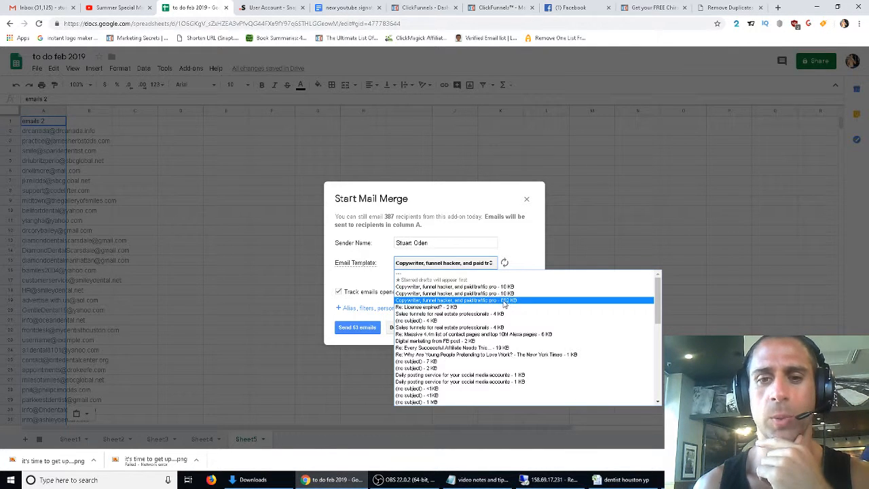
mouse_move(507, 303)
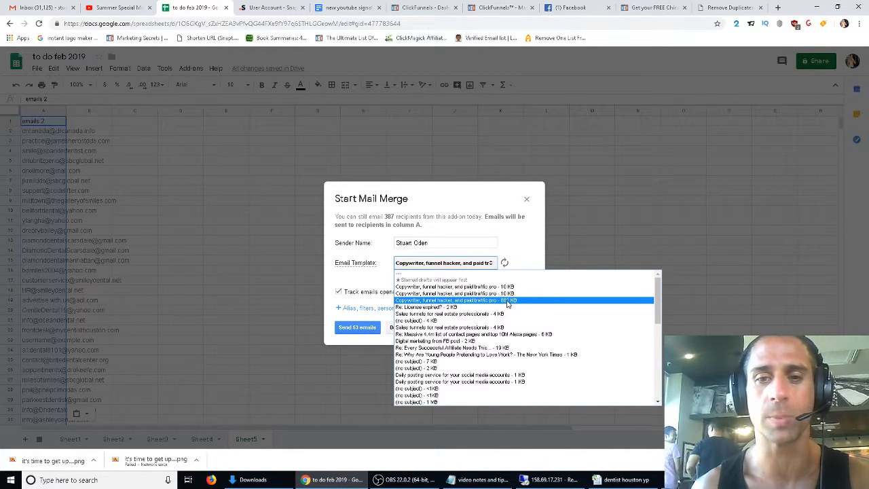
click(451, 300)
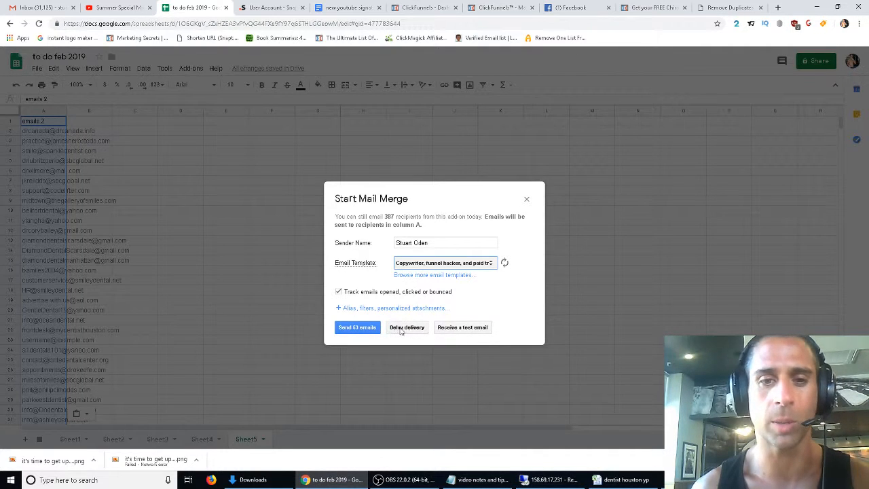
click(392, 307)
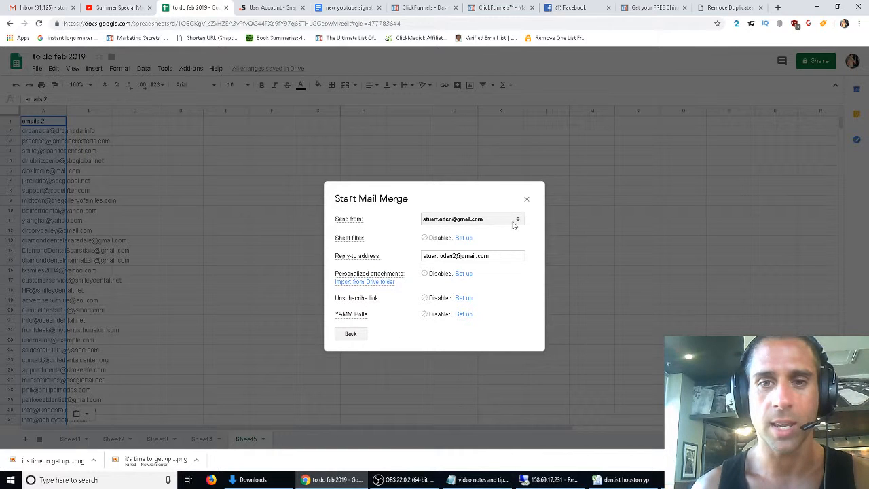
Step: Close the sender settings panel and restart Yet Another Mail Merge from the Add-ons menu
click(472, 217)
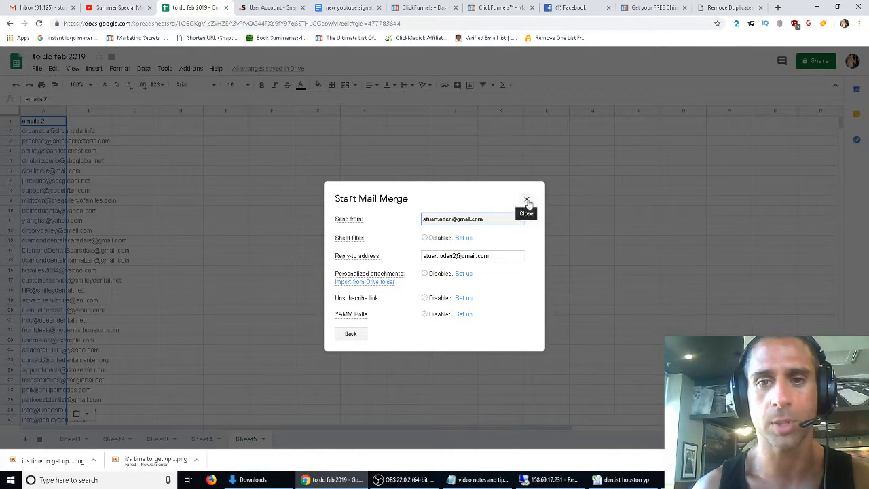
click(527, 201)
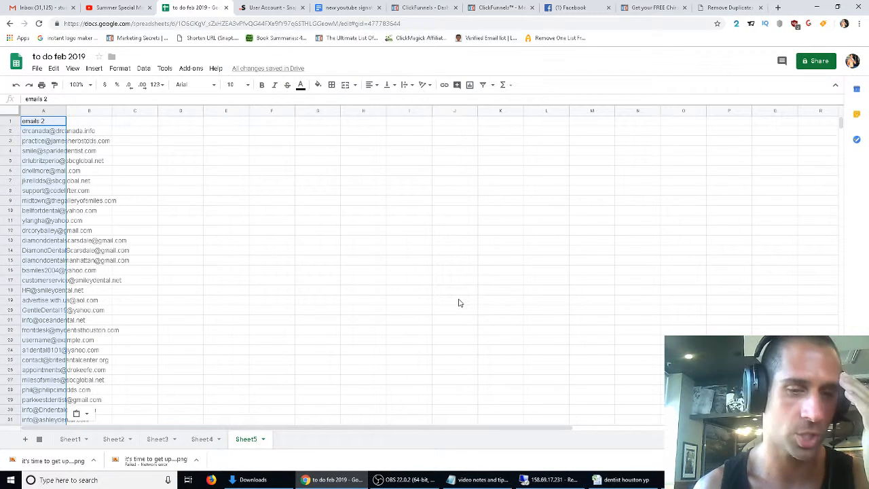
click(190, 67)
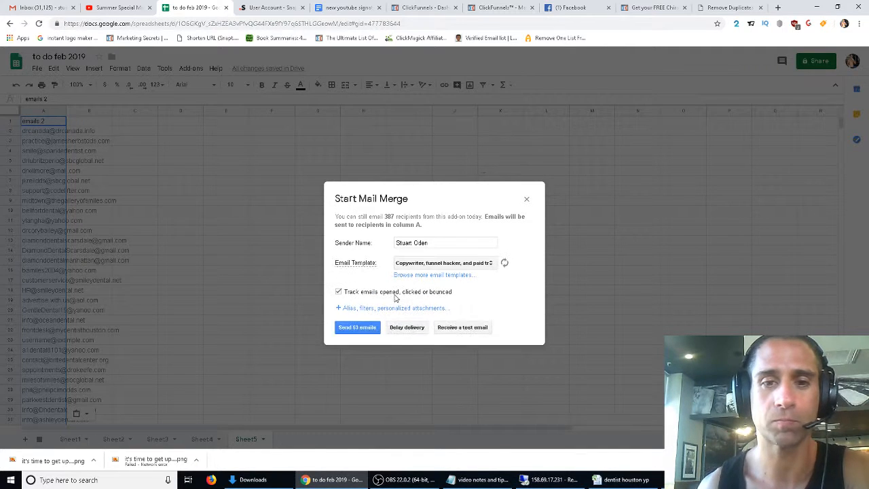
Step: Confirm the copywriter template and send the tracked merge to all 53 addresses
click(443, 263)
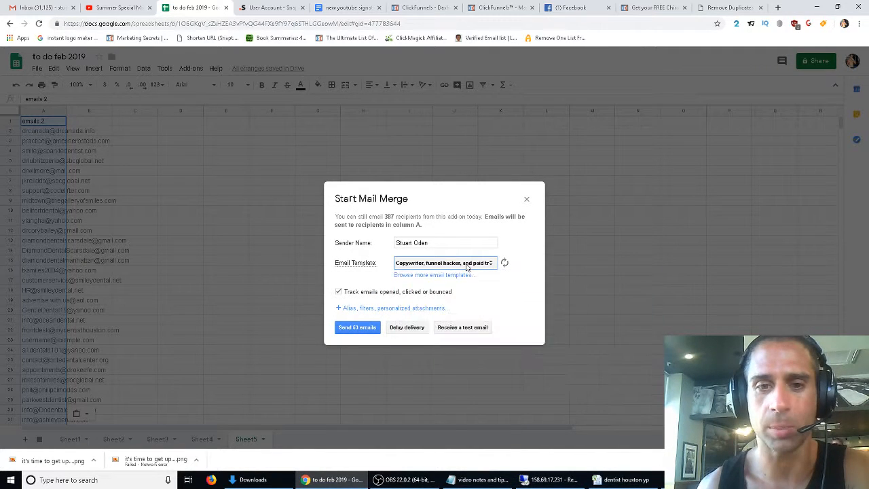
click(355, 326)
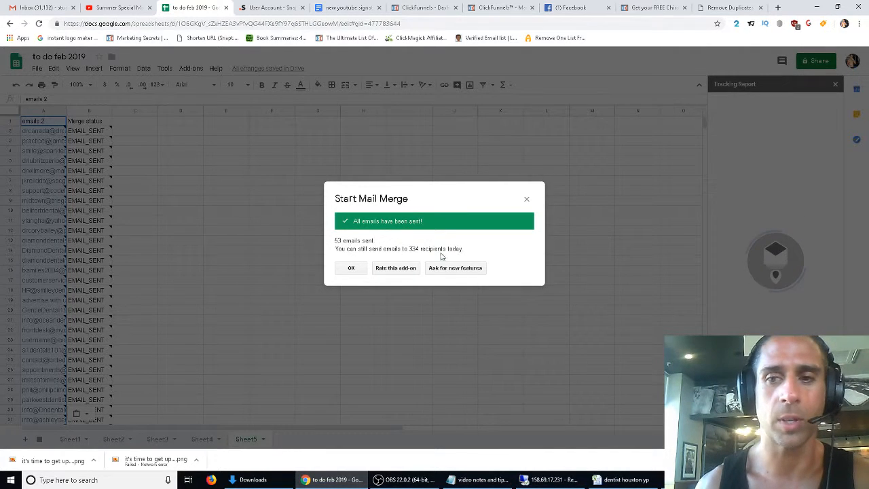
Step: Dismiss the all-emails-sent confirmation and scroll the Merge status column as the tracking report loads
click(350, 268)
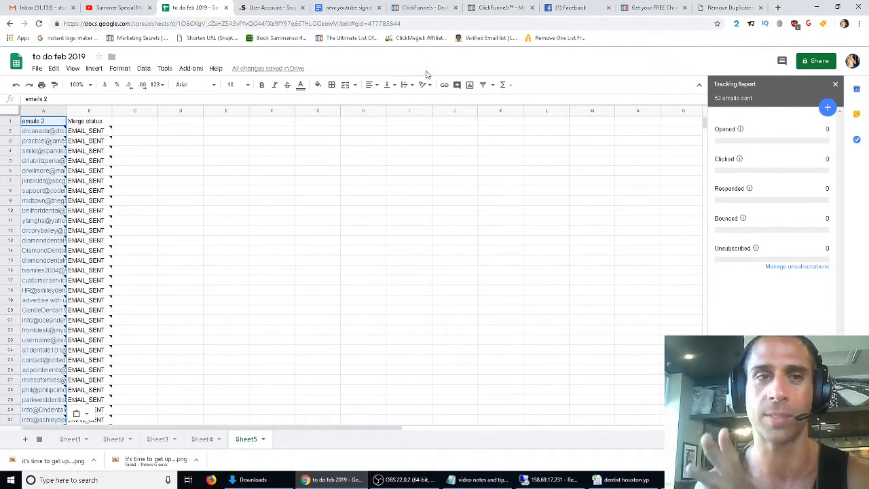
scroll(down, 3)
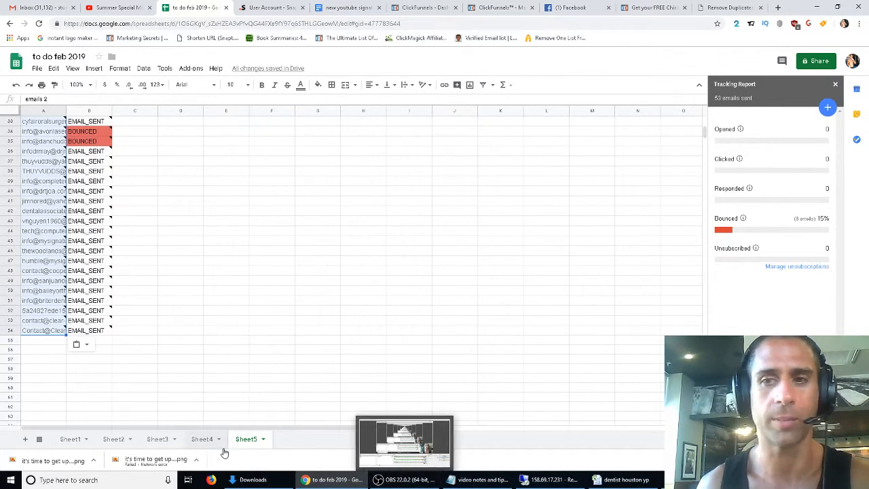
Step: Review Sheet3's earlier campaign: about 57% opened, 3% clicked, 5% bounced
click(201, 438)
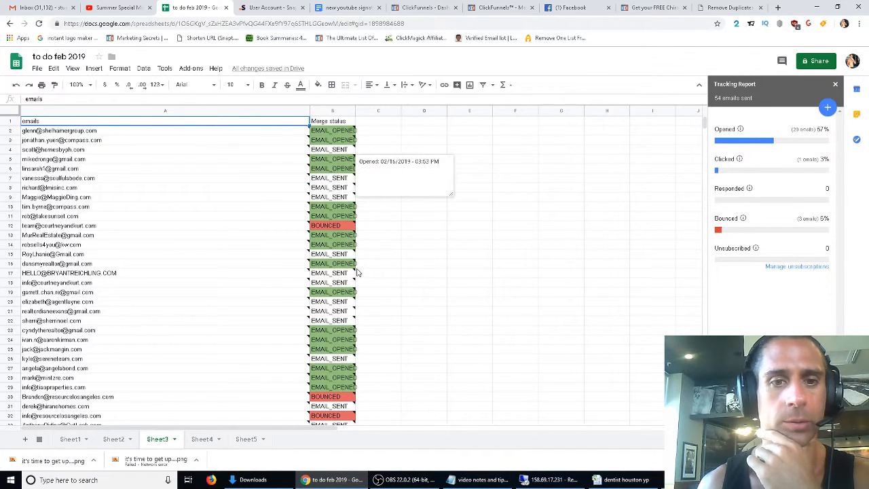
scroll(down, 3)
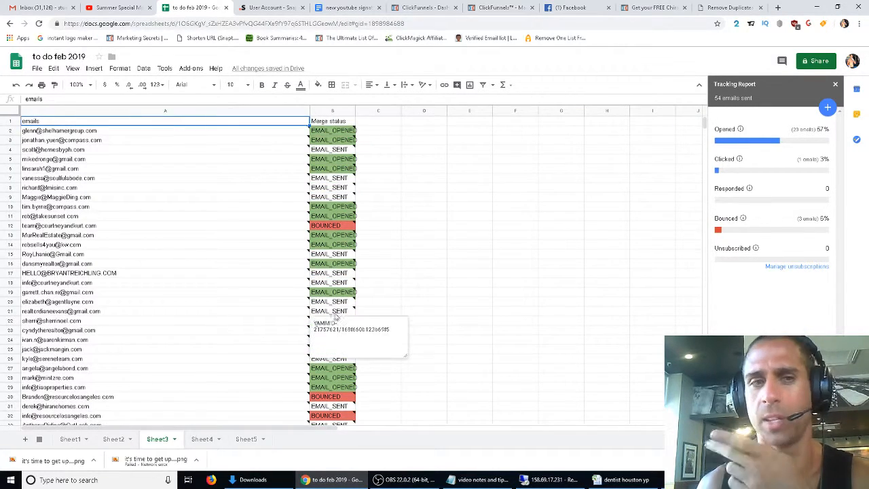
scroll(down, 3)
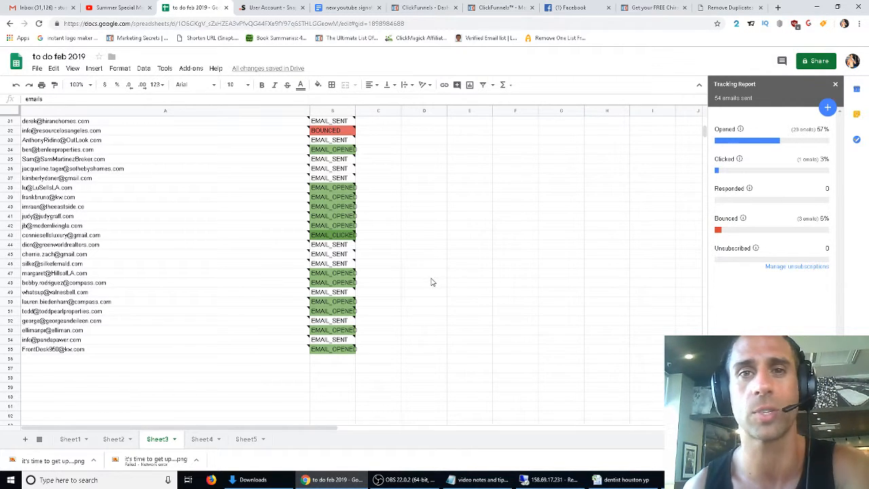
mouse_move(511, 366)
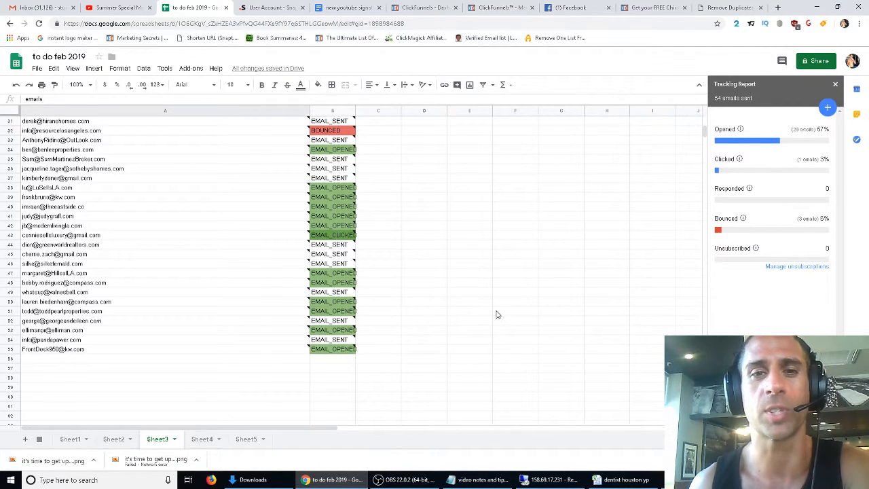
mouse_move(410, 351)
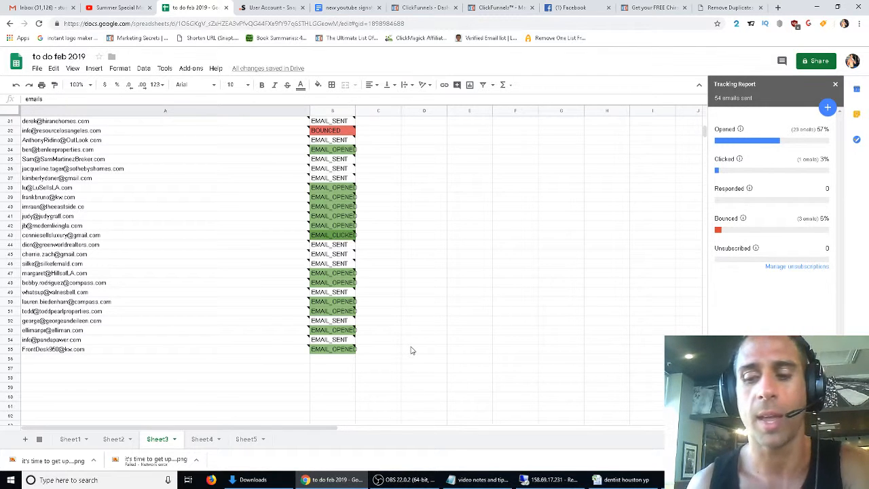
mouse_move(611, 367)
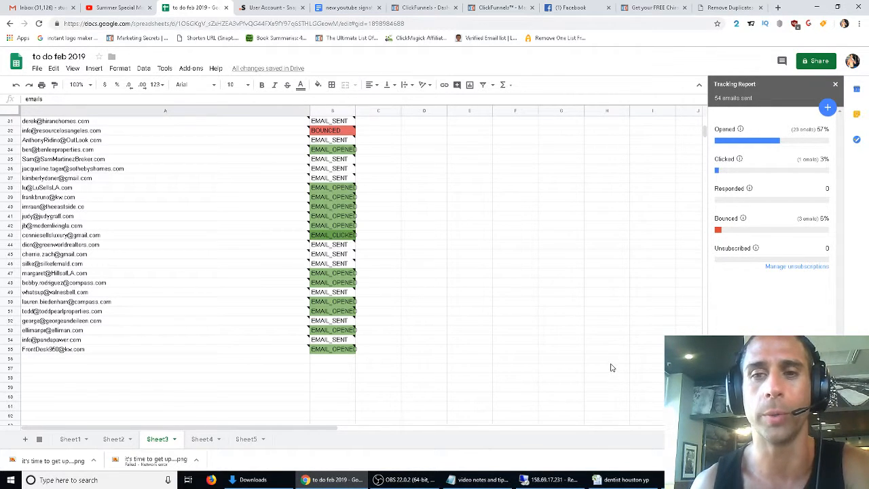